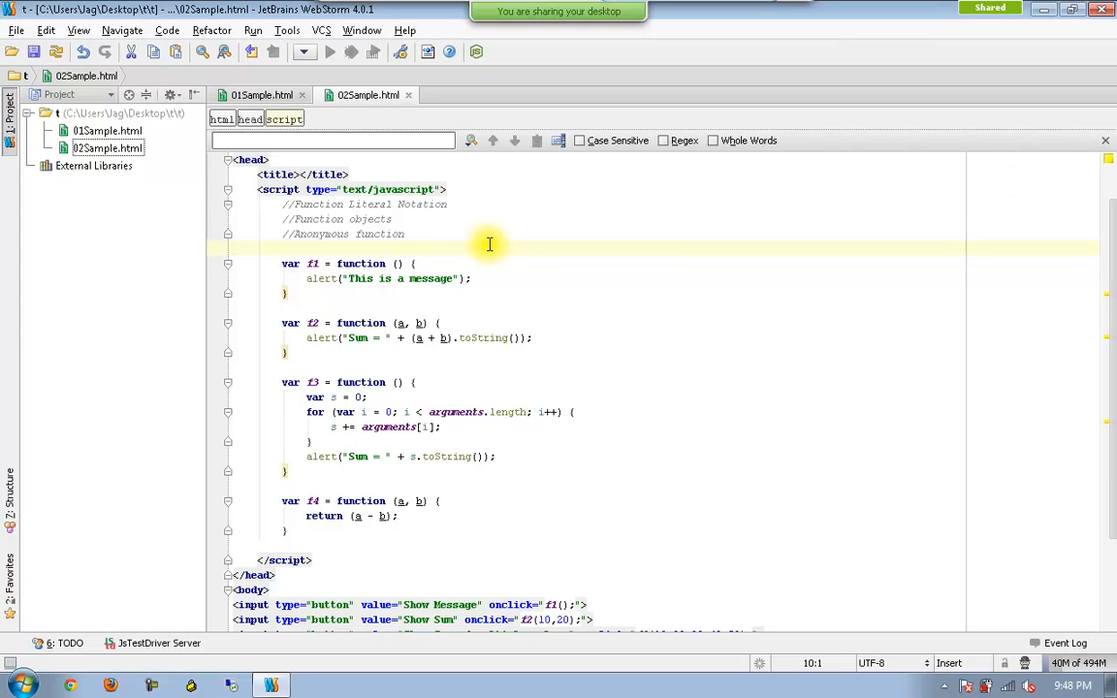
Close 02Sample.html and create the new HTML file 03Sample.html in the project folder.
click(116, 114)
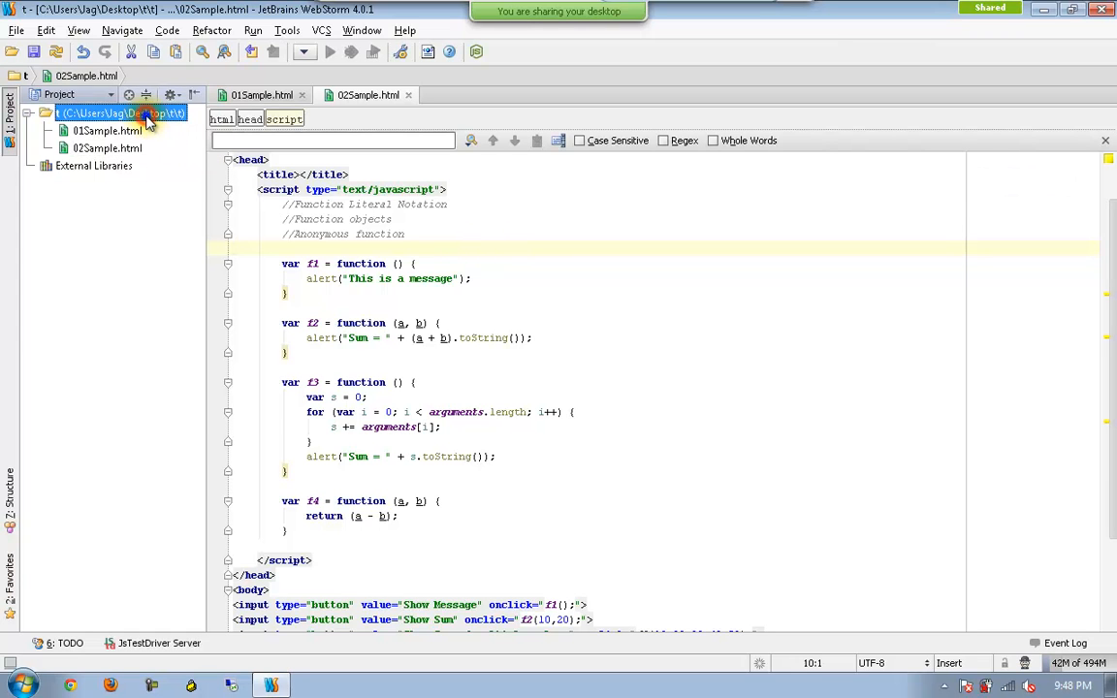
right_click(116, 113)
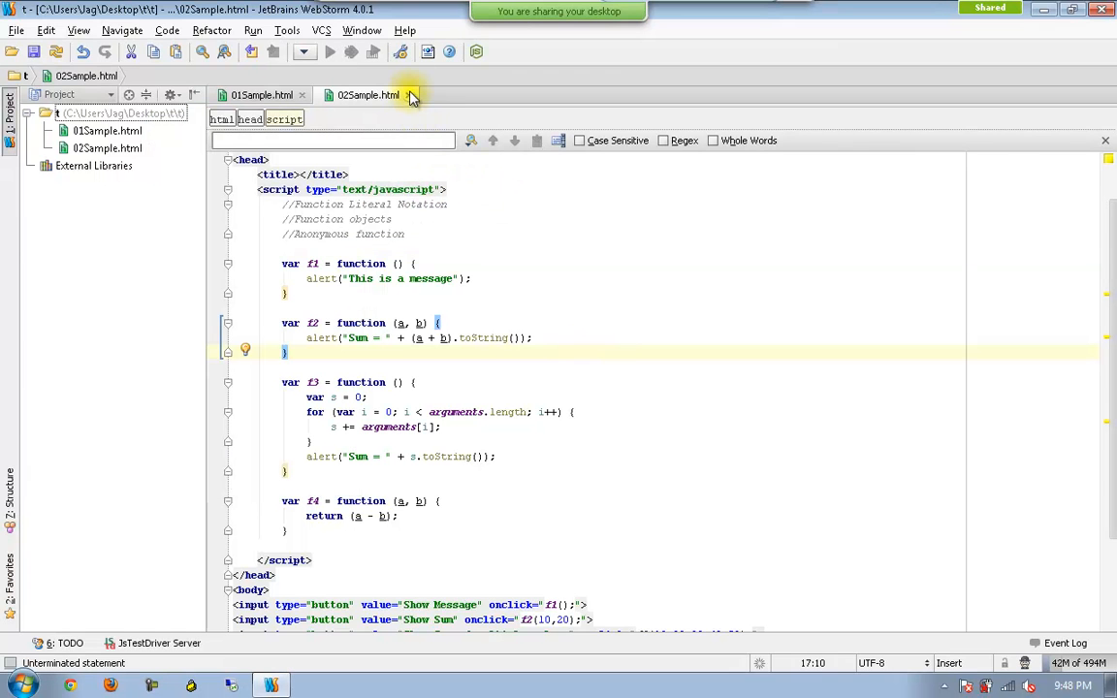
click(411, 95)
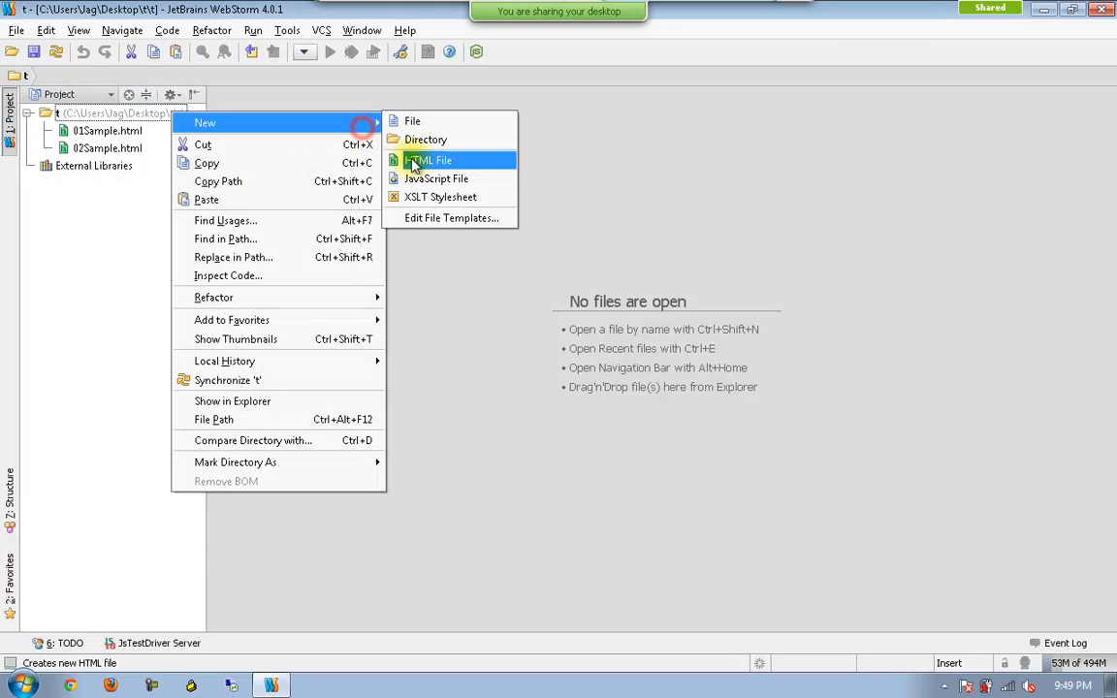
click(430, 160)
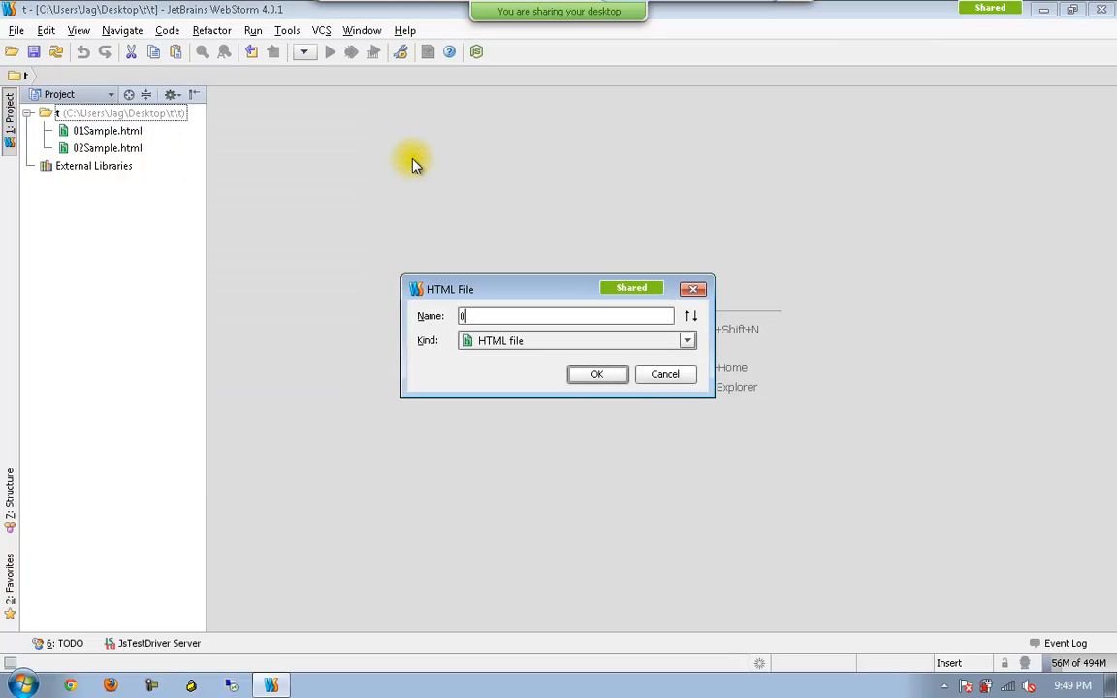
click(598, 374)
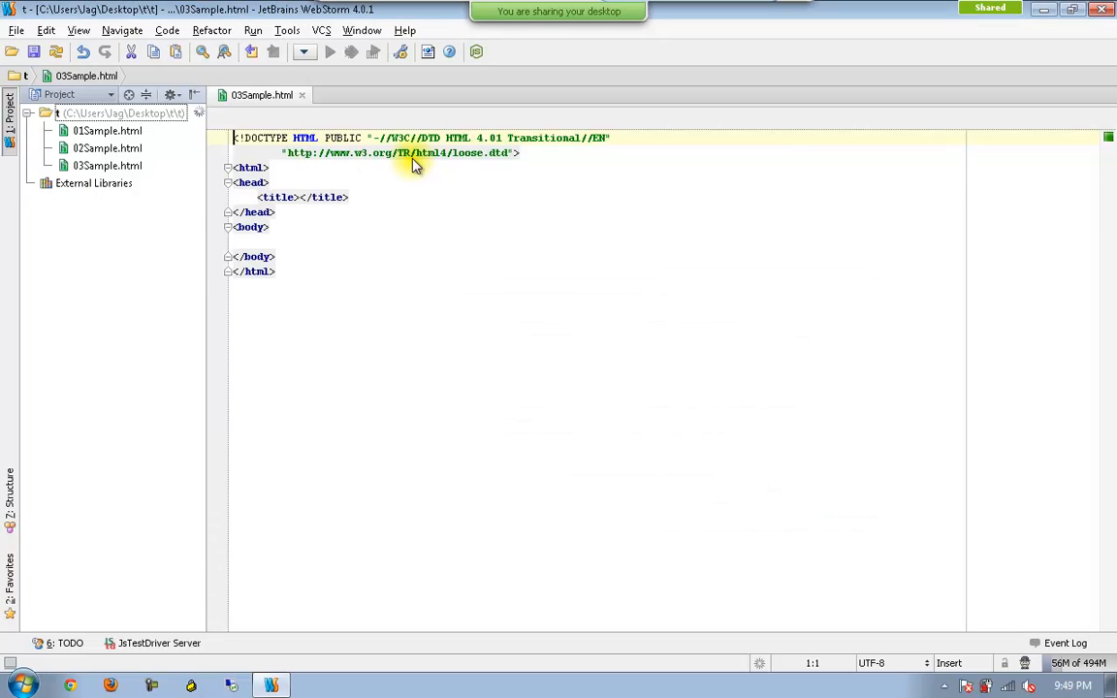
Add a <script type="text/javascript"> block on a new line inside the head.
key(enter)
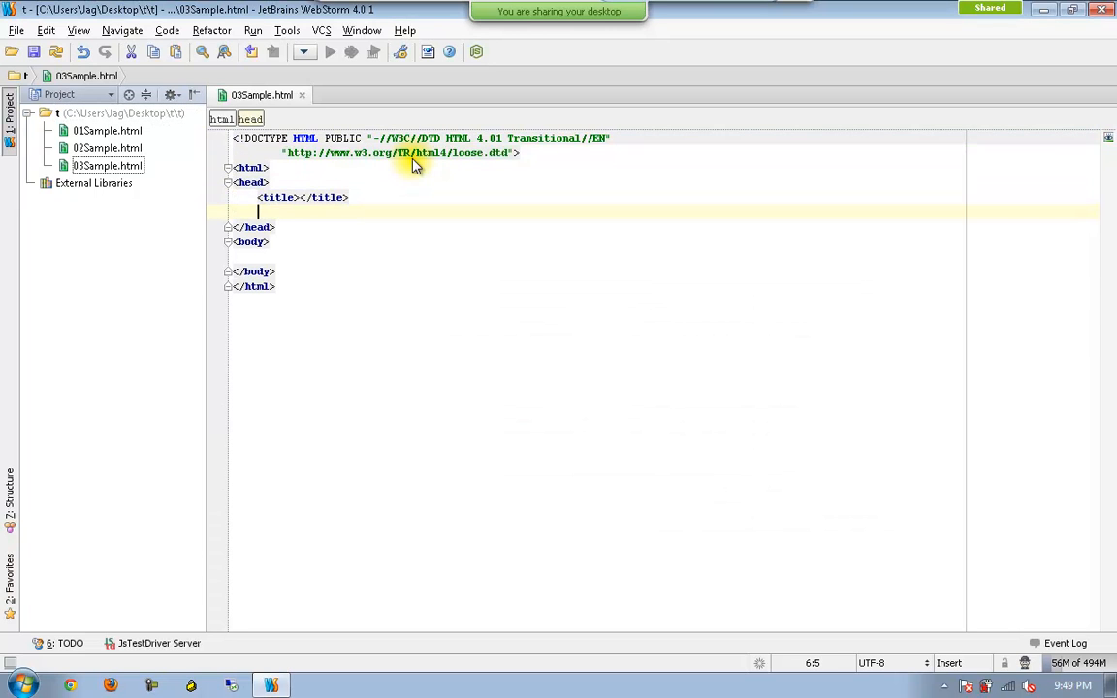
text(<script type="text/javascript"></script>)
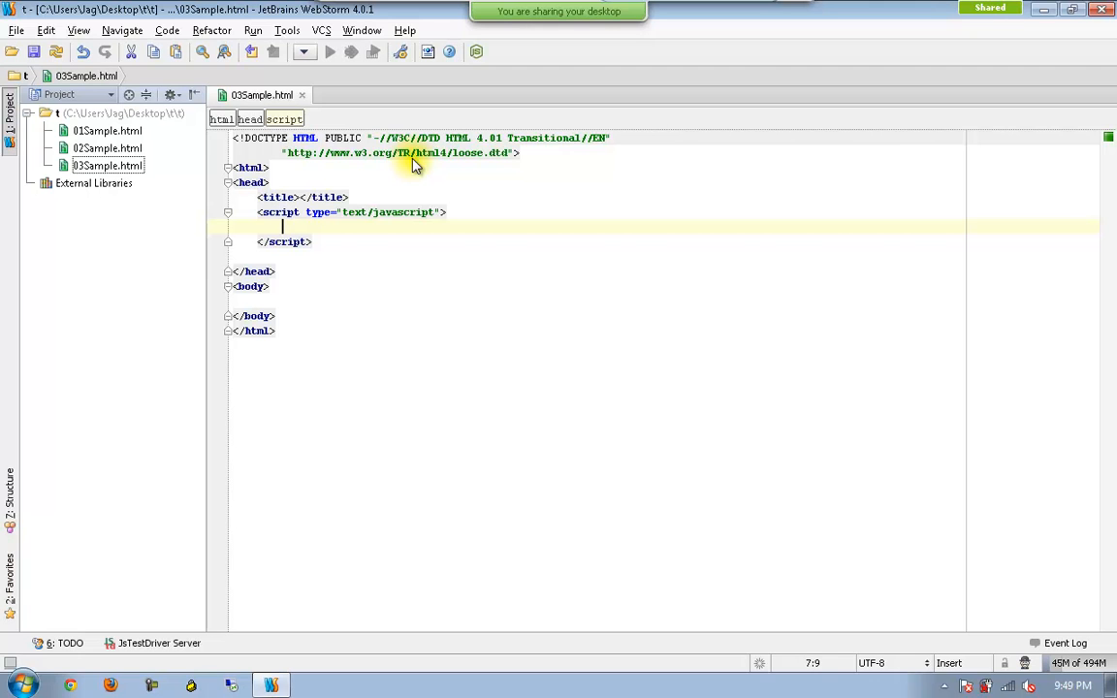
Write function ShowMessage() that calls alert("this is message") inside the script block.
text(function())
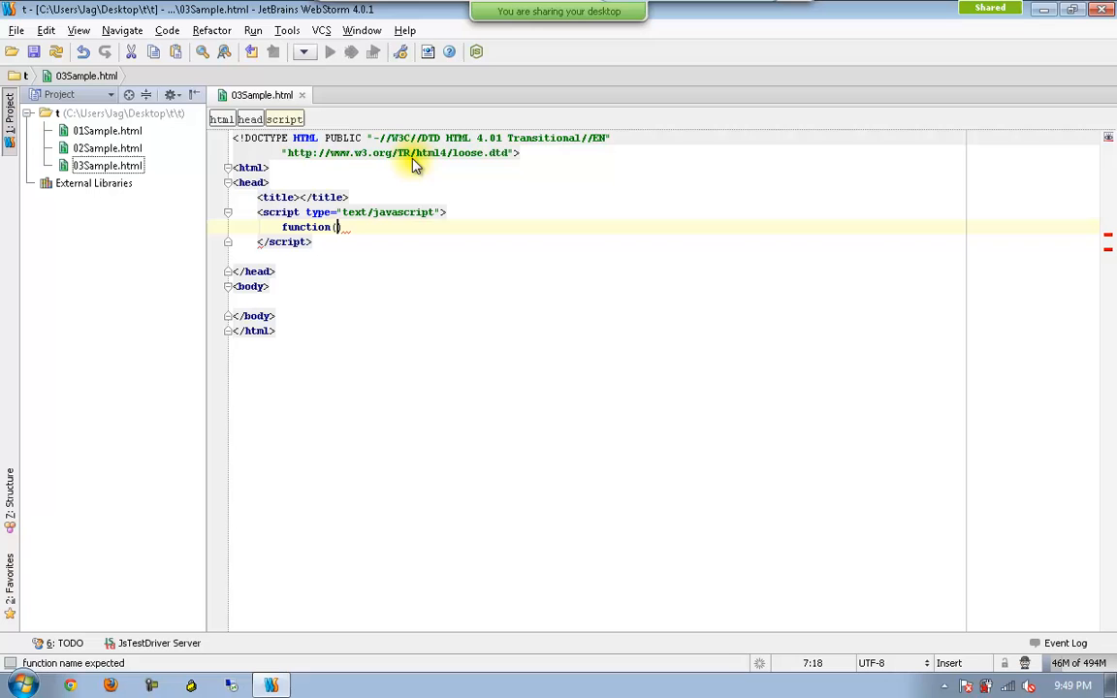
text() {)
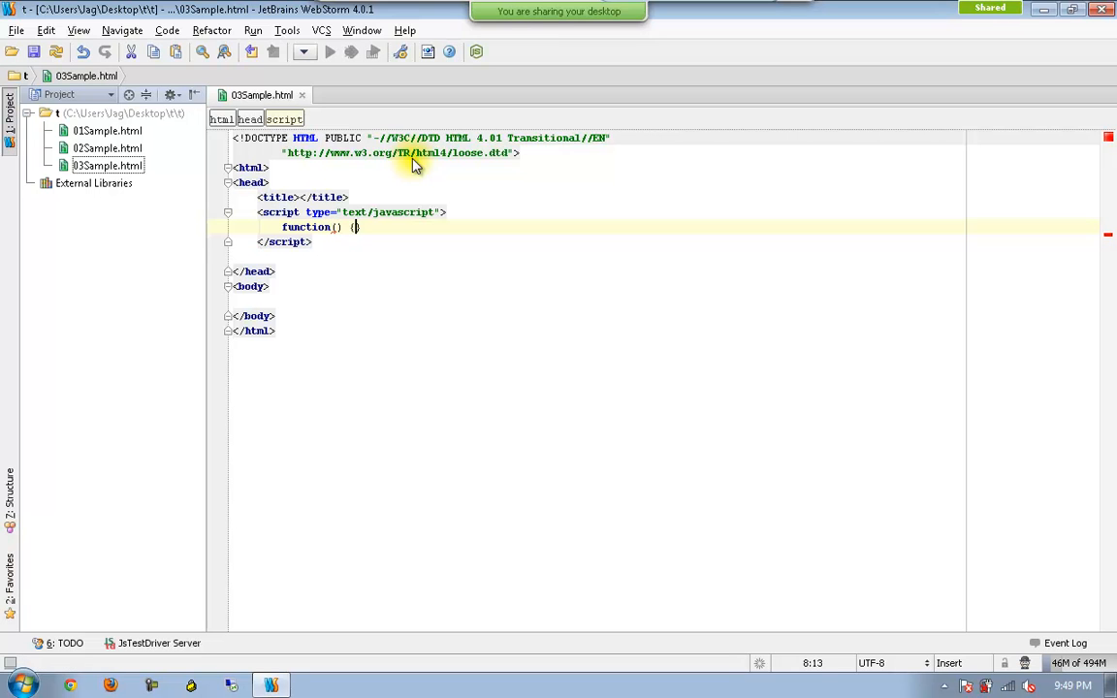
text(alert(""))
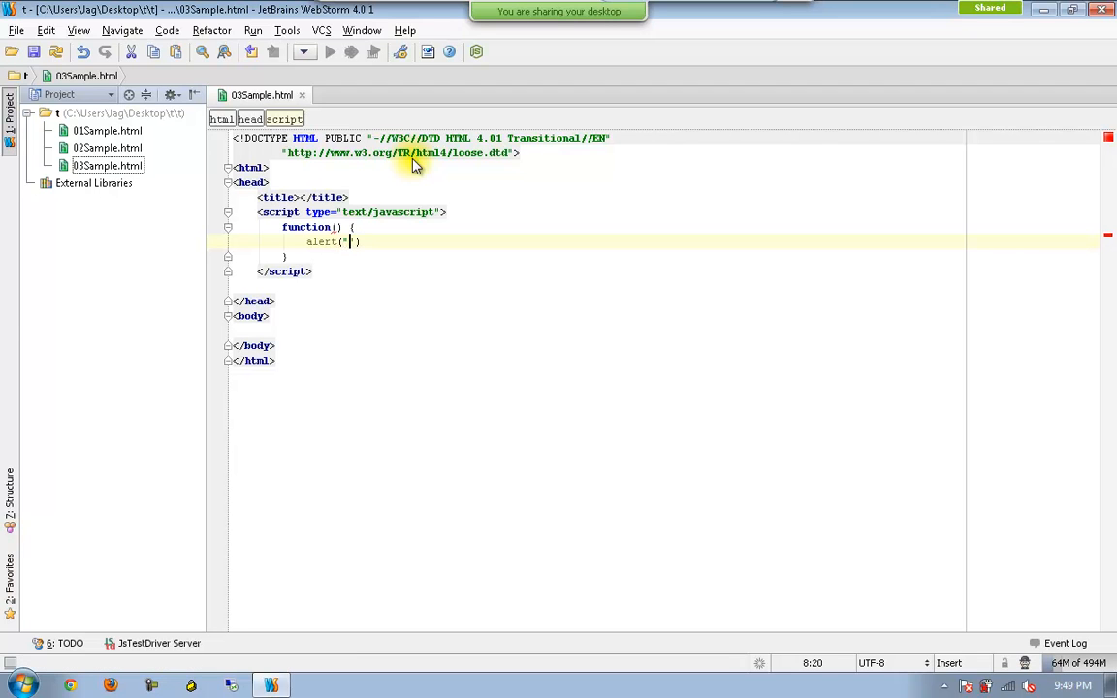
text(this is mesa)
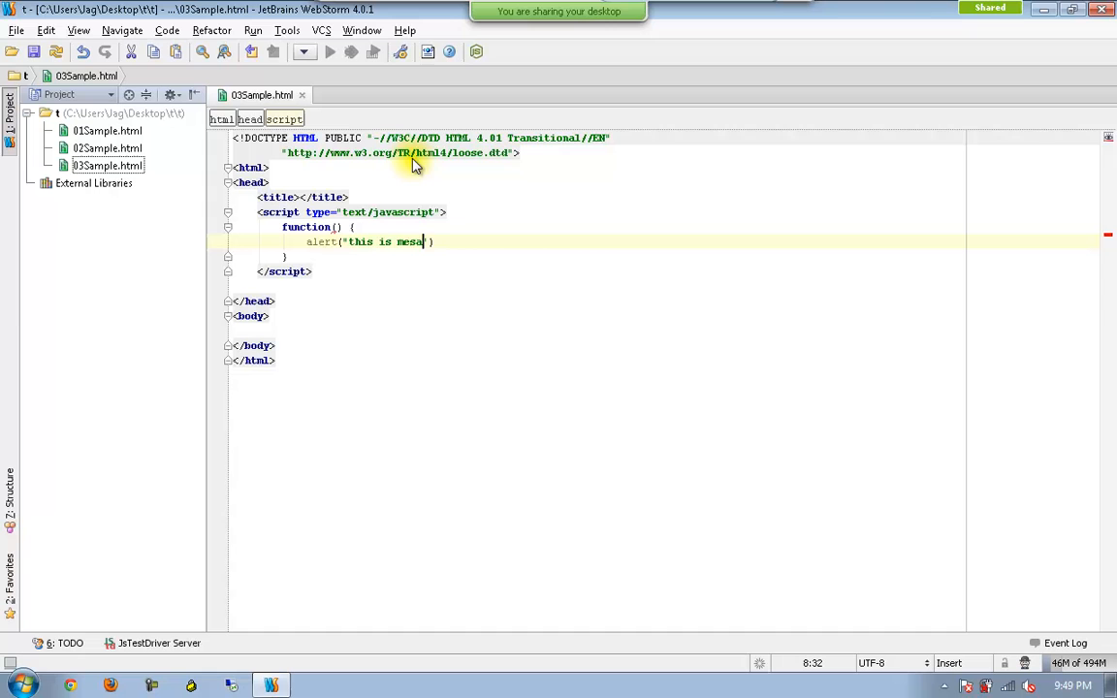
text(ge");)
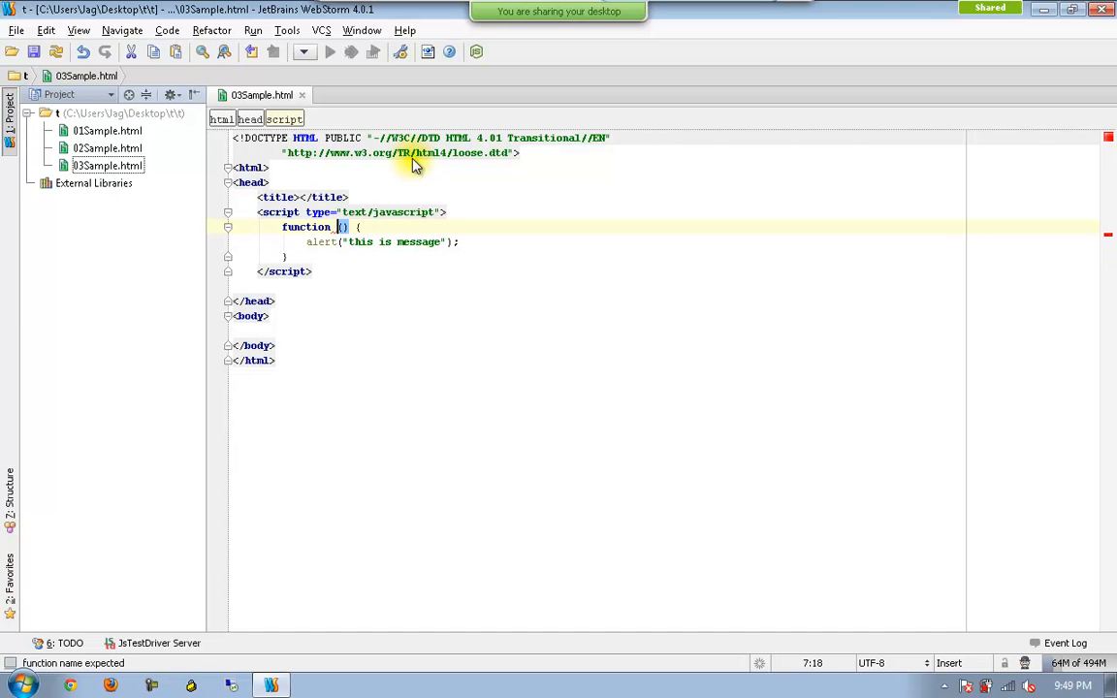
text(Show Me)
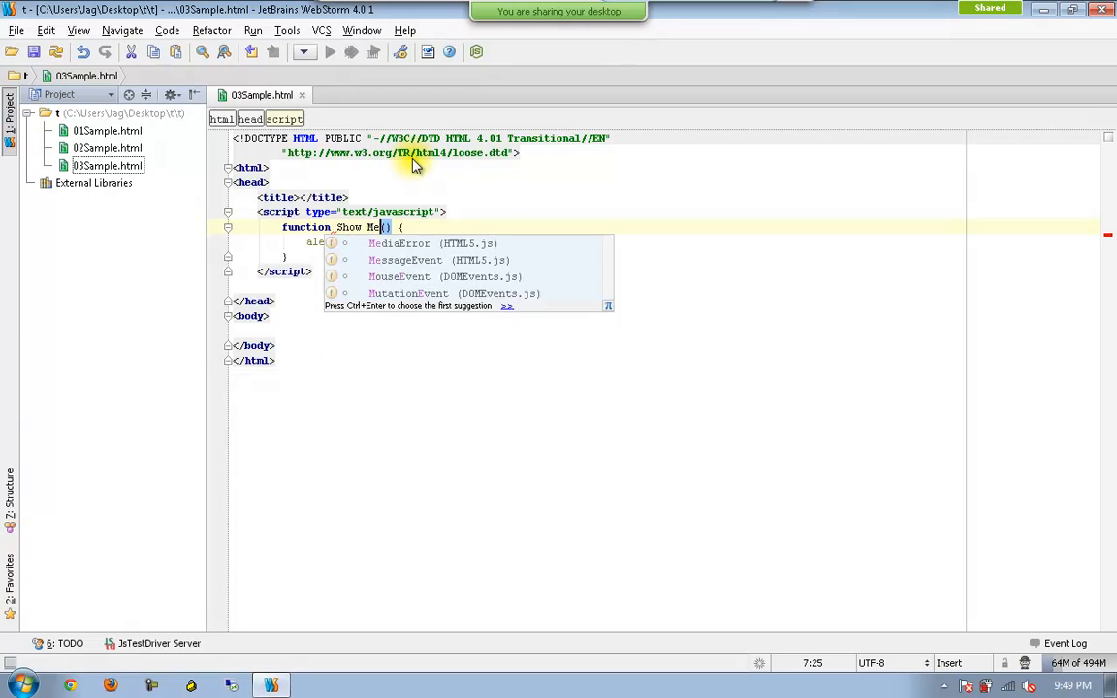
text(ssage)
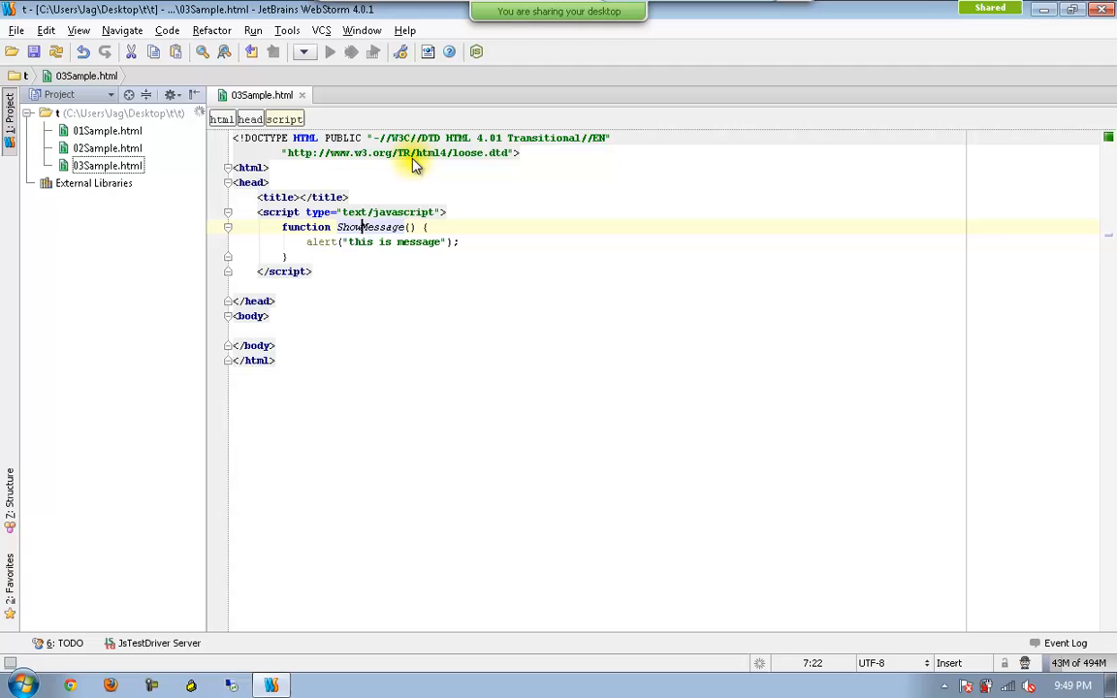
key(enter)
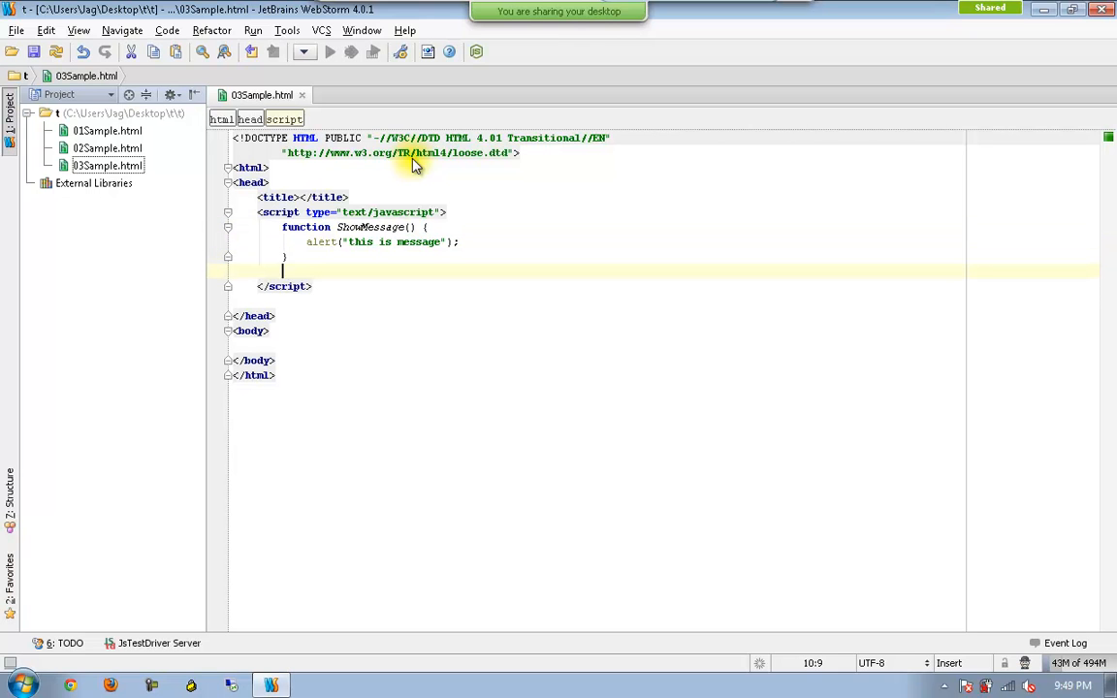
Add a ShowMessage(); call below the function definition, separated by blank lines.
text(ShowMessage();)
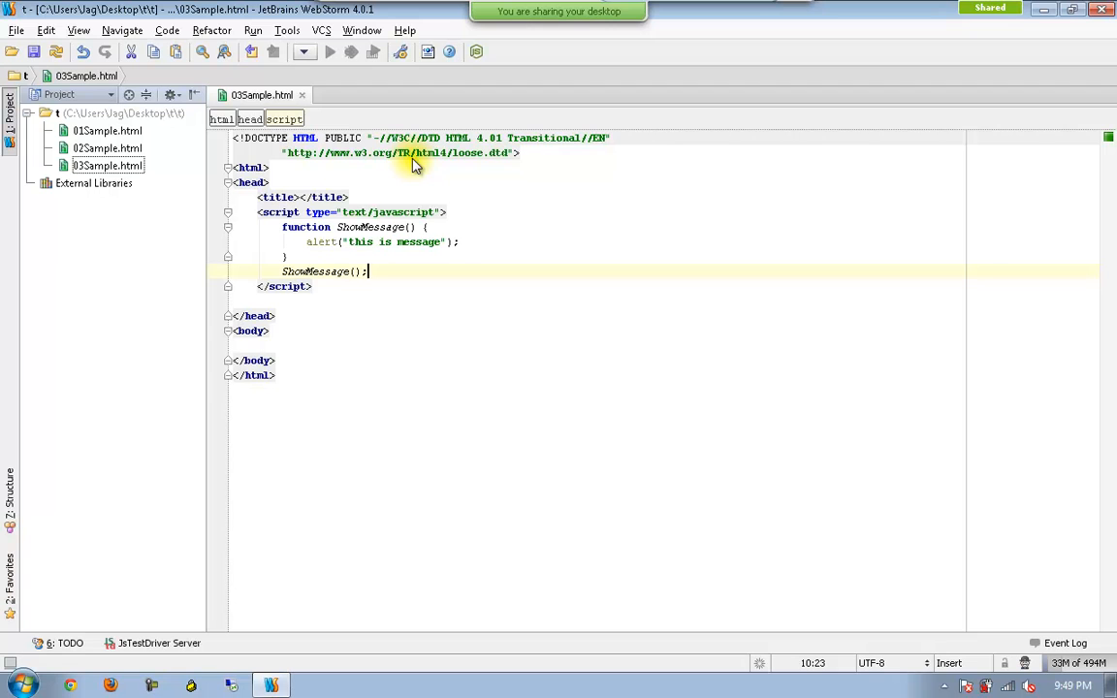
click(285, 255)
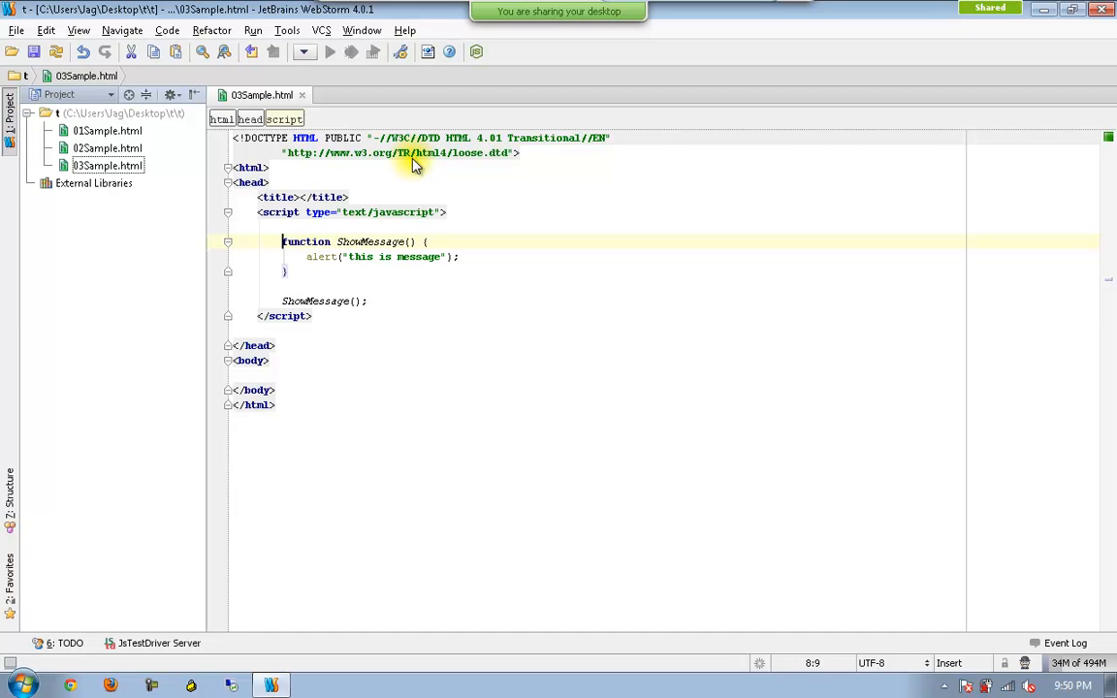
mouse_move(699, 260)
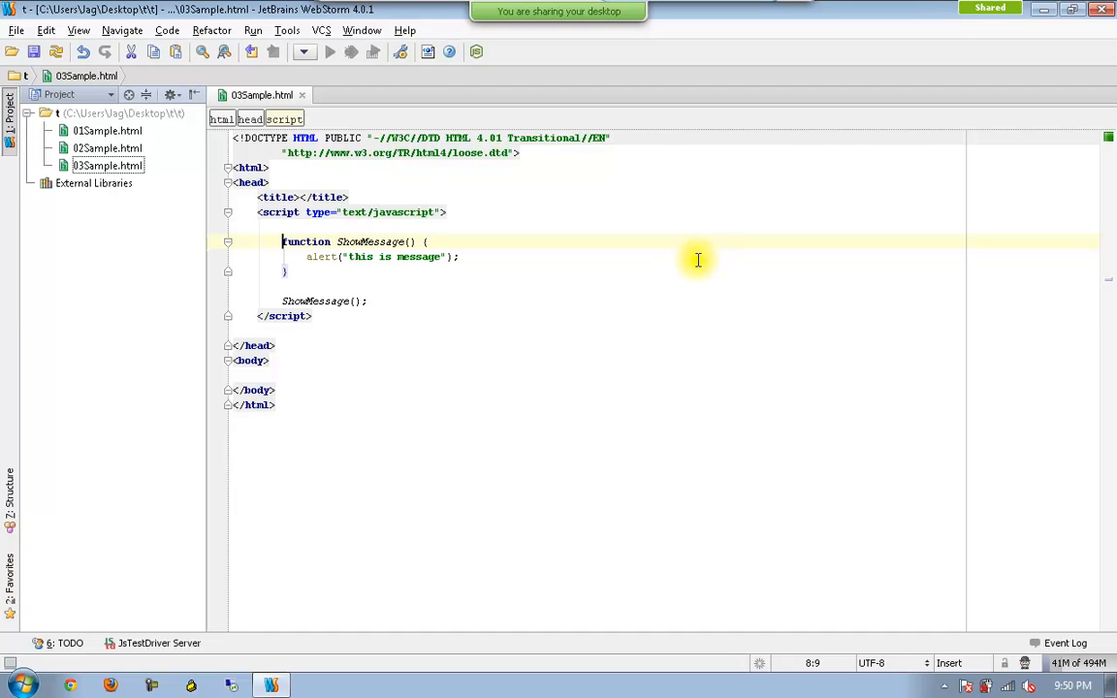
click(230, 214)
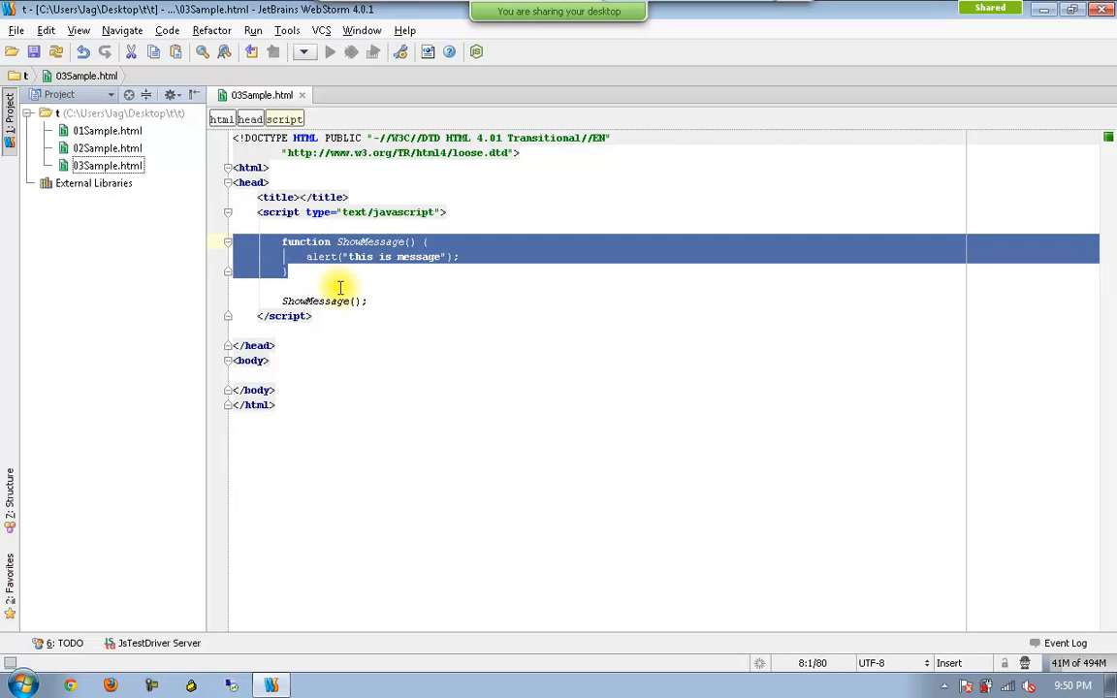
double_click(316, 301)
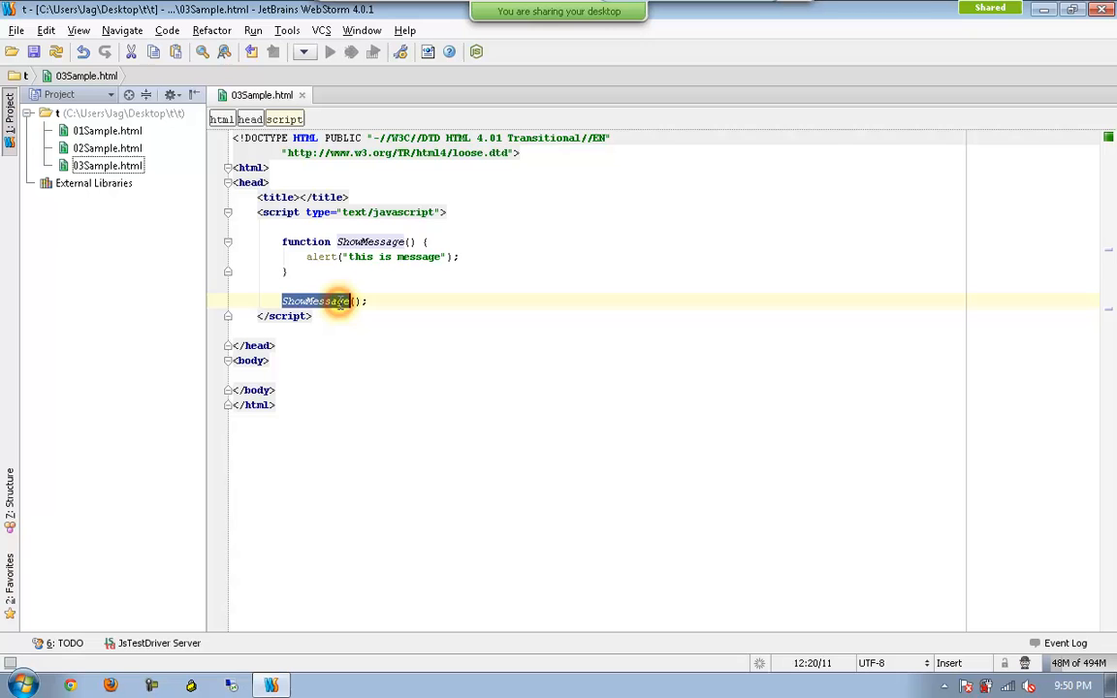
mouse_move(530, 255)
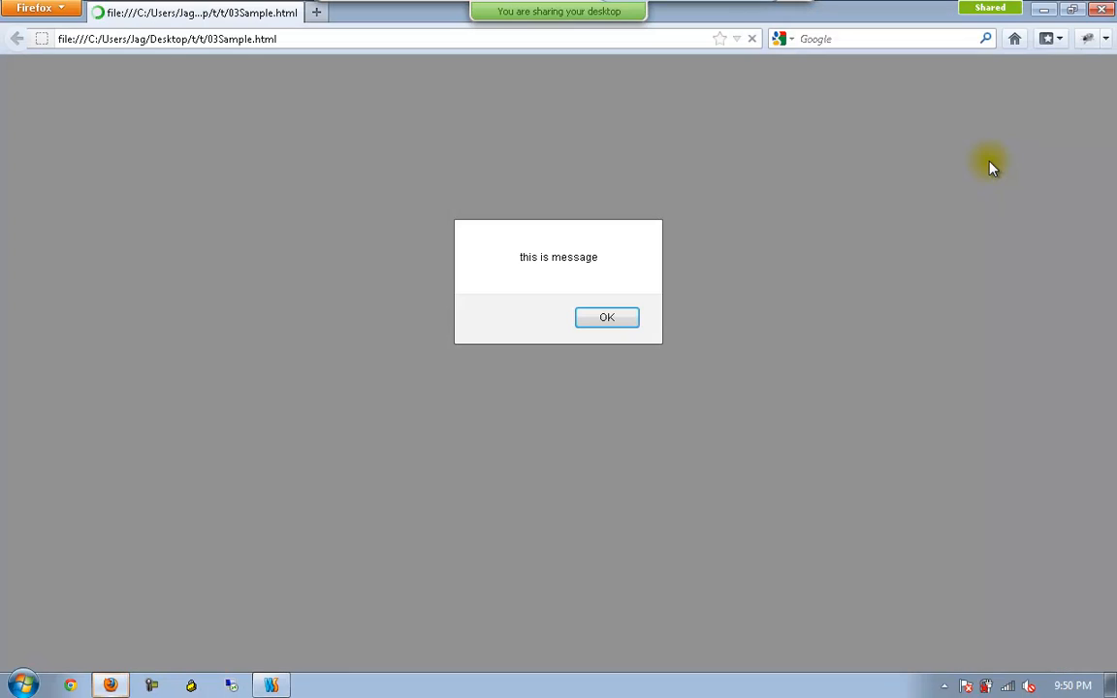
mouse_move(669, 318)
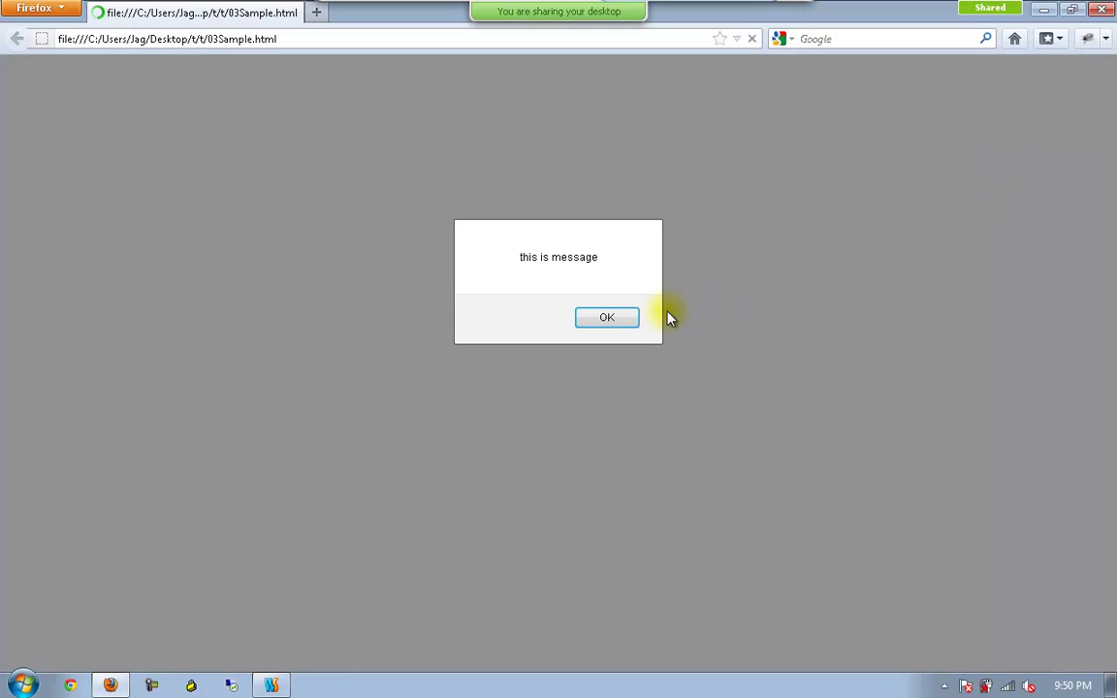
Dismiss the "this is message" alert shown by 03Sample.html in Firefox.
click(606, 317)
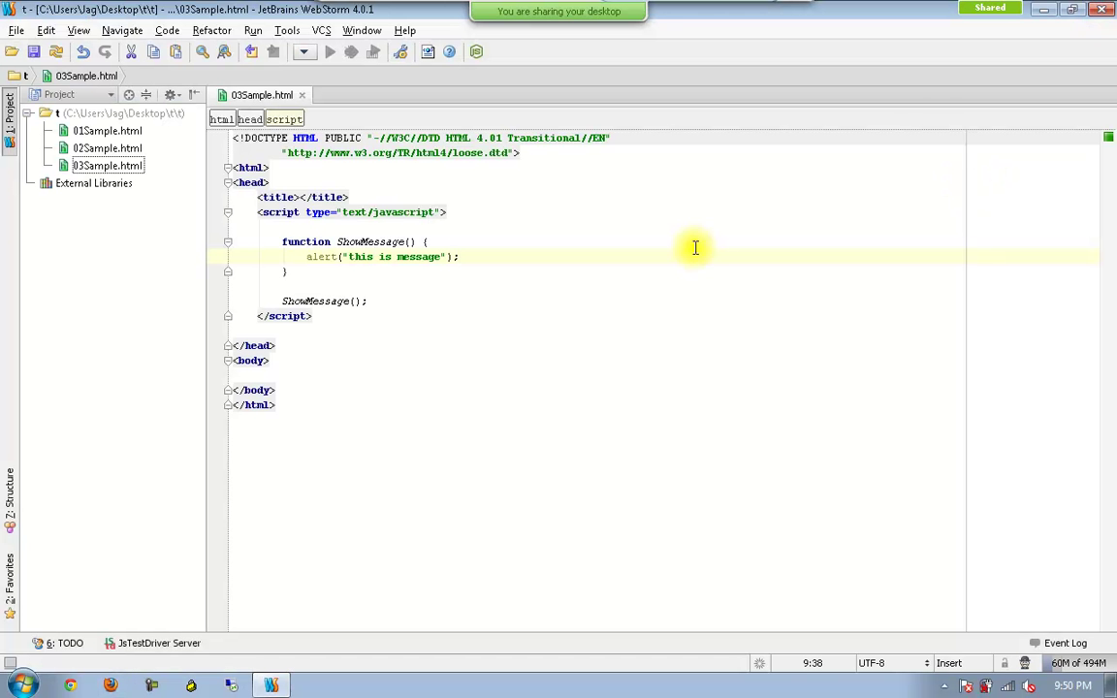
click(279, 359)
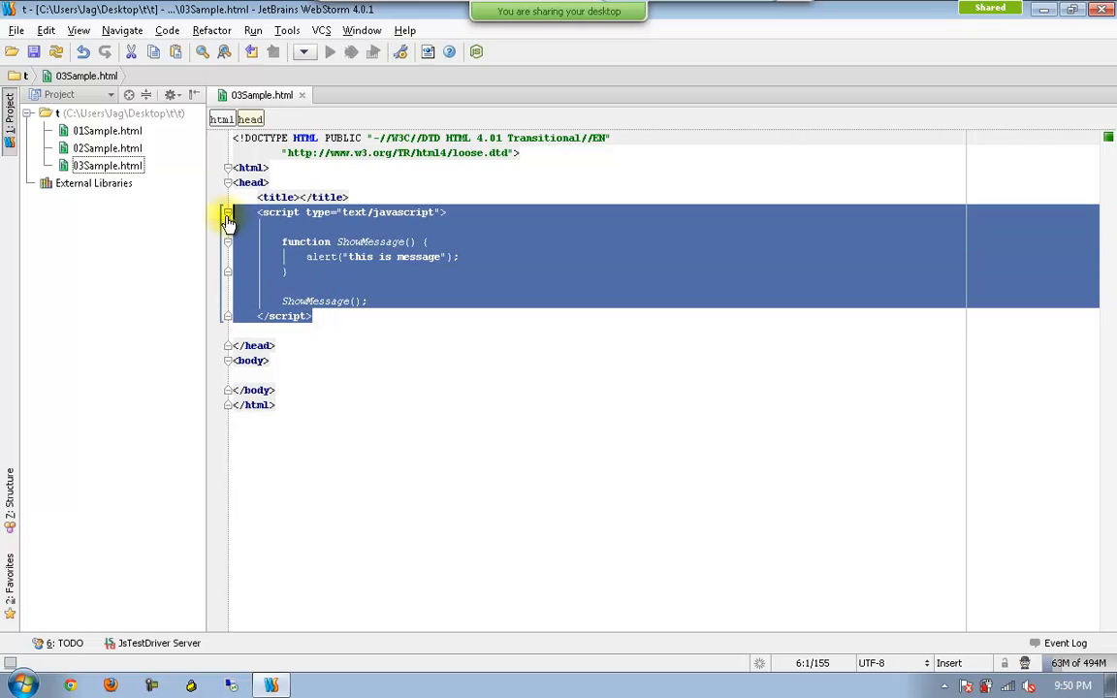
click(356, 272)
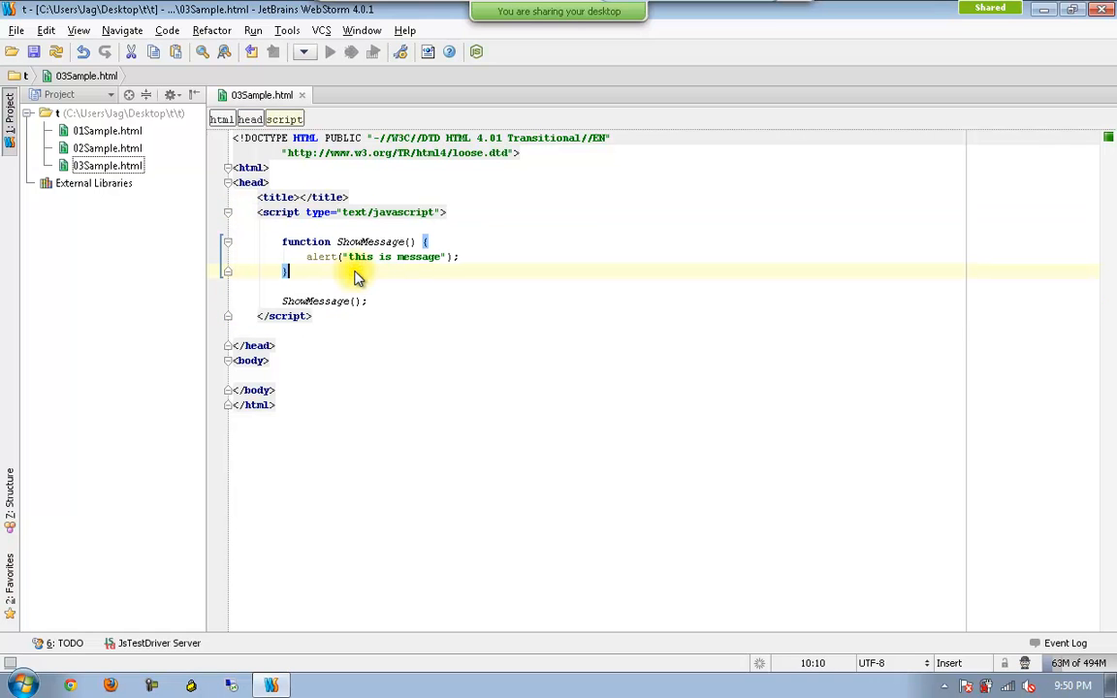
click(282, 301)
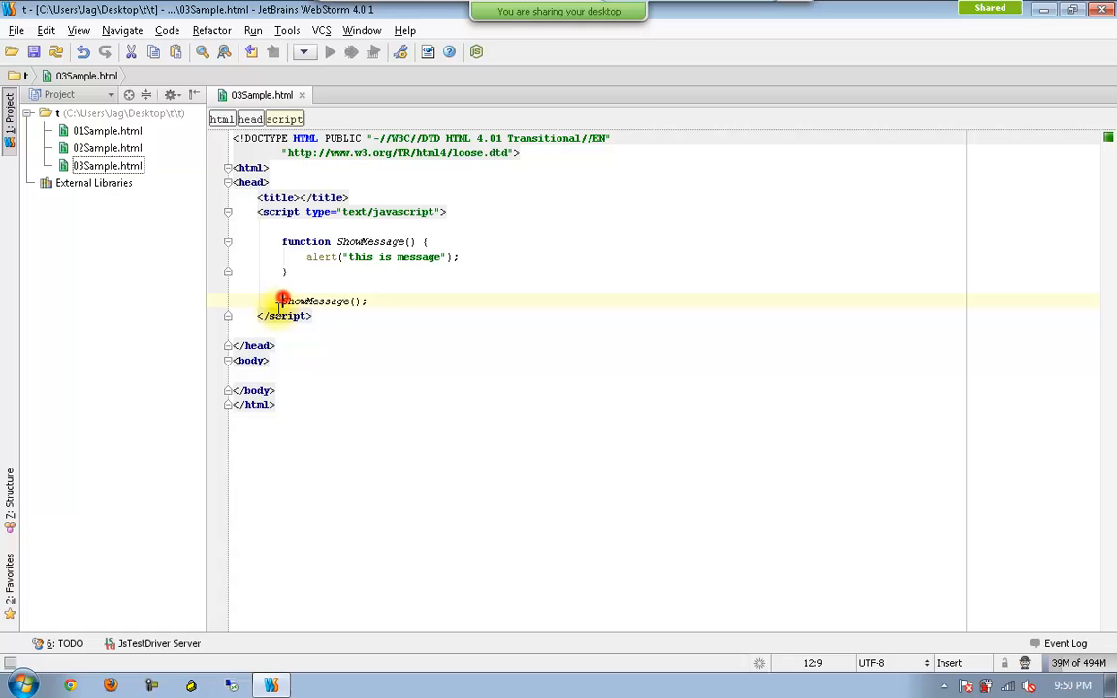
key(ctrl+slash)
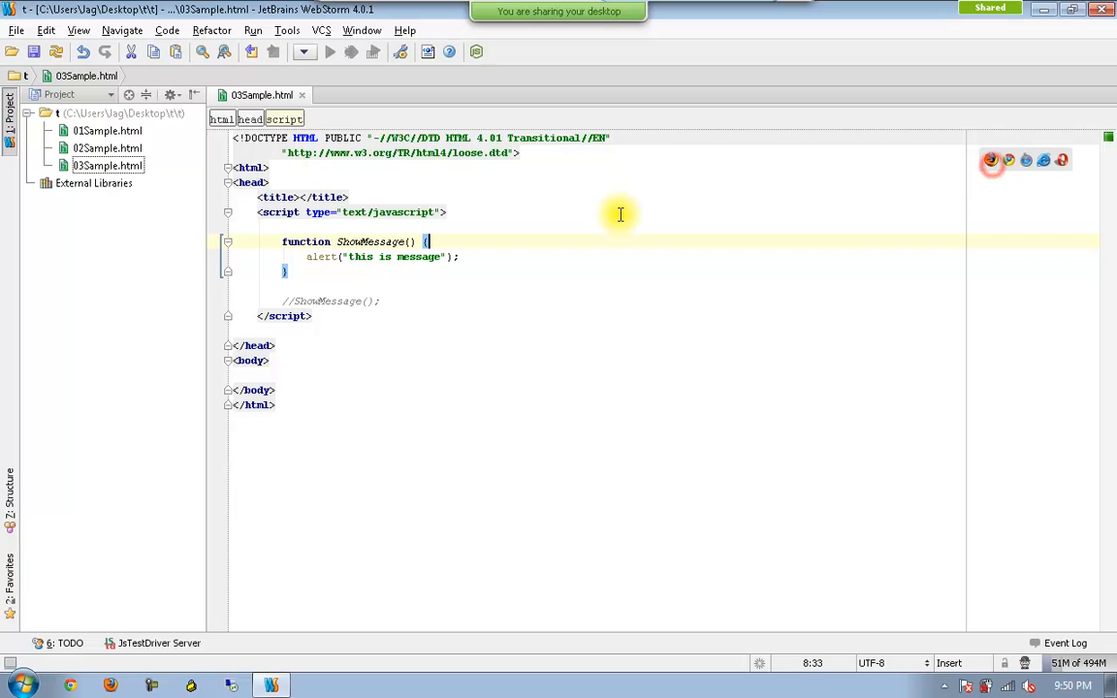
mouse_move(291, 303)
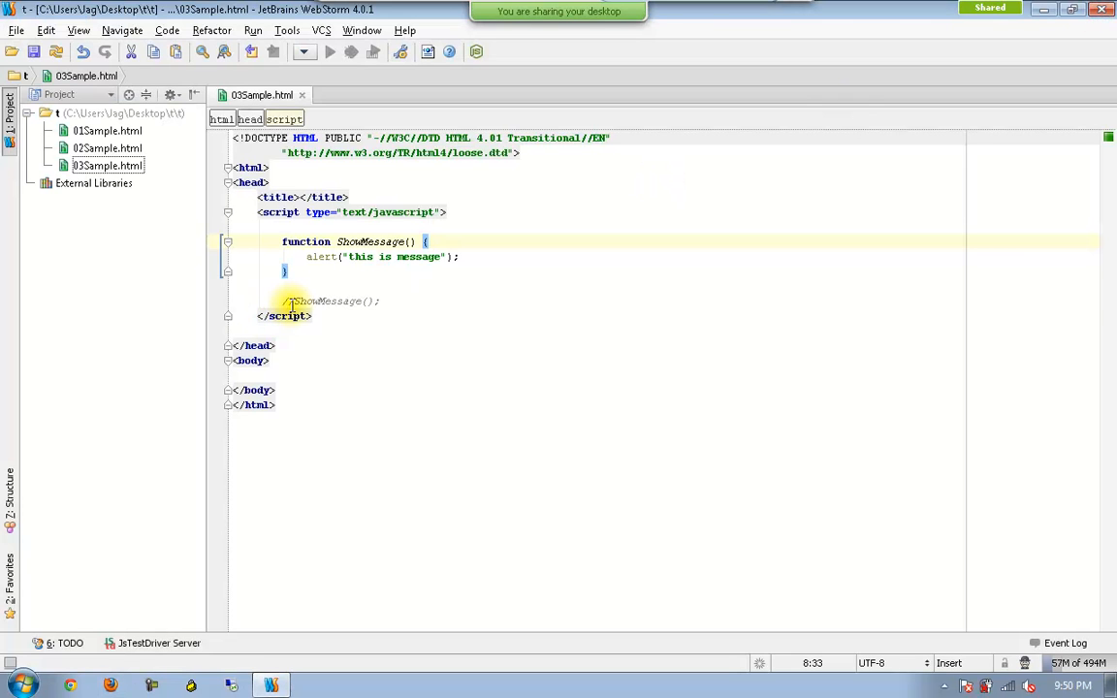
click(284, 301)
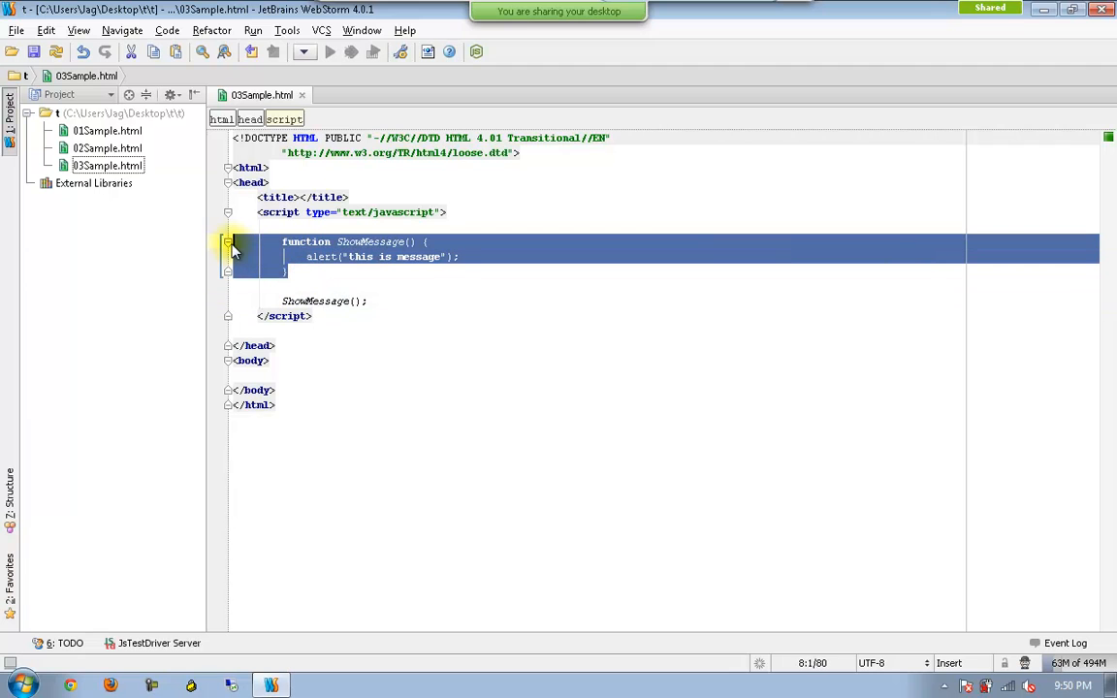
mouse_move(383, 301)
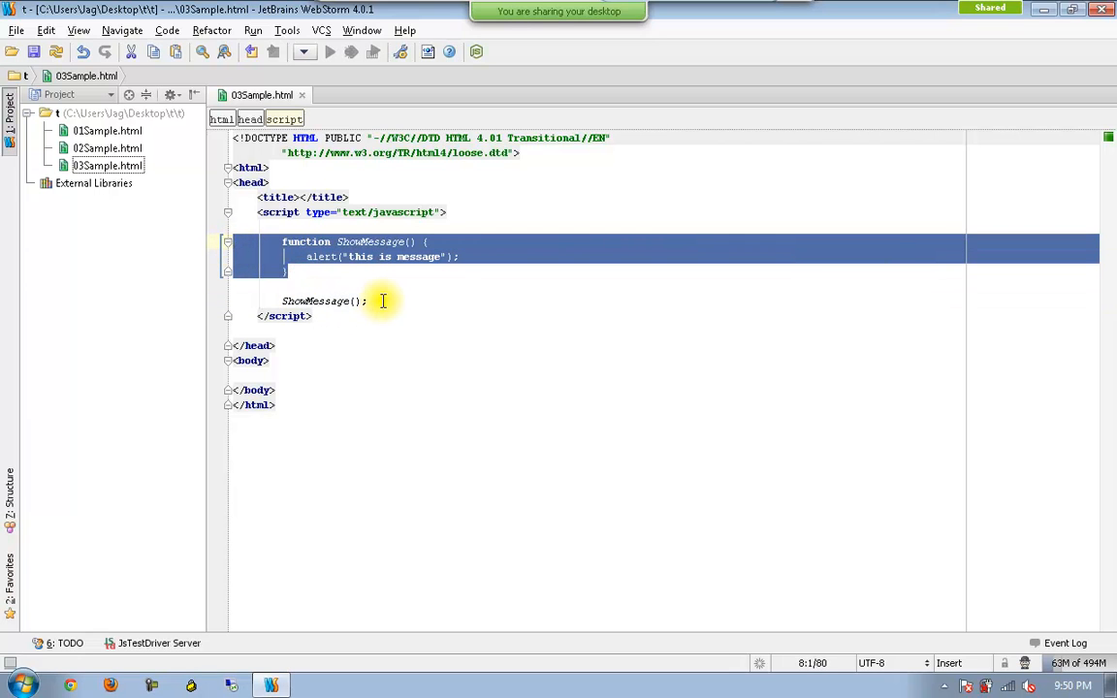
click(368, 301)
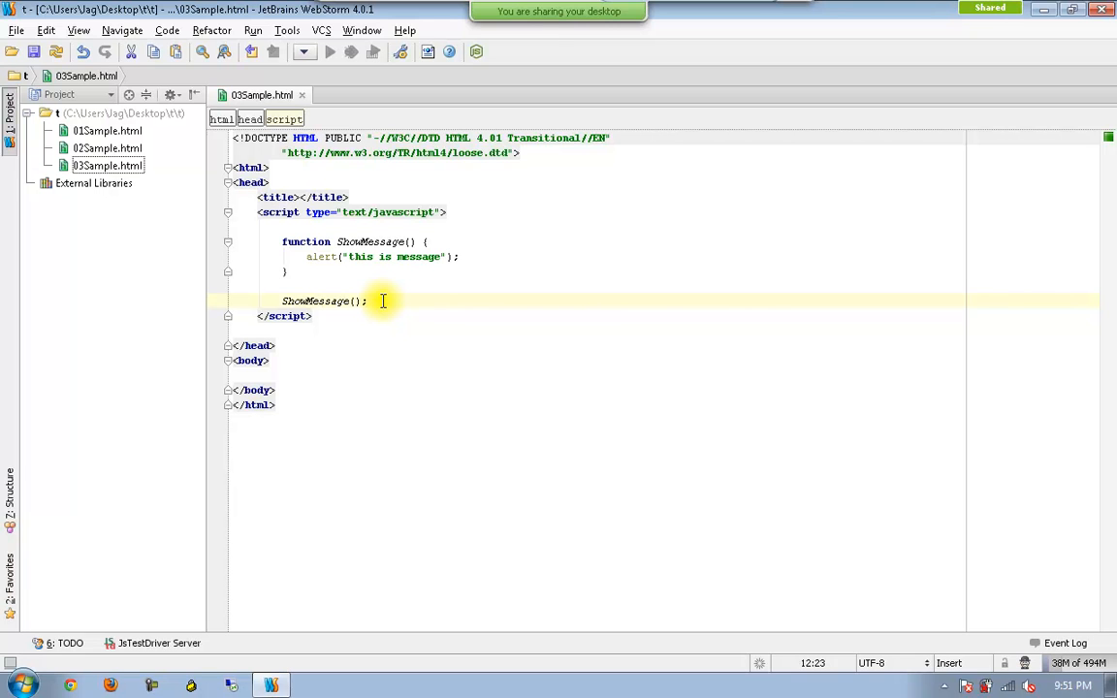
Delete the ShowMessage(); call and remove the function's name ShowMessage.
double_click(315, 300)
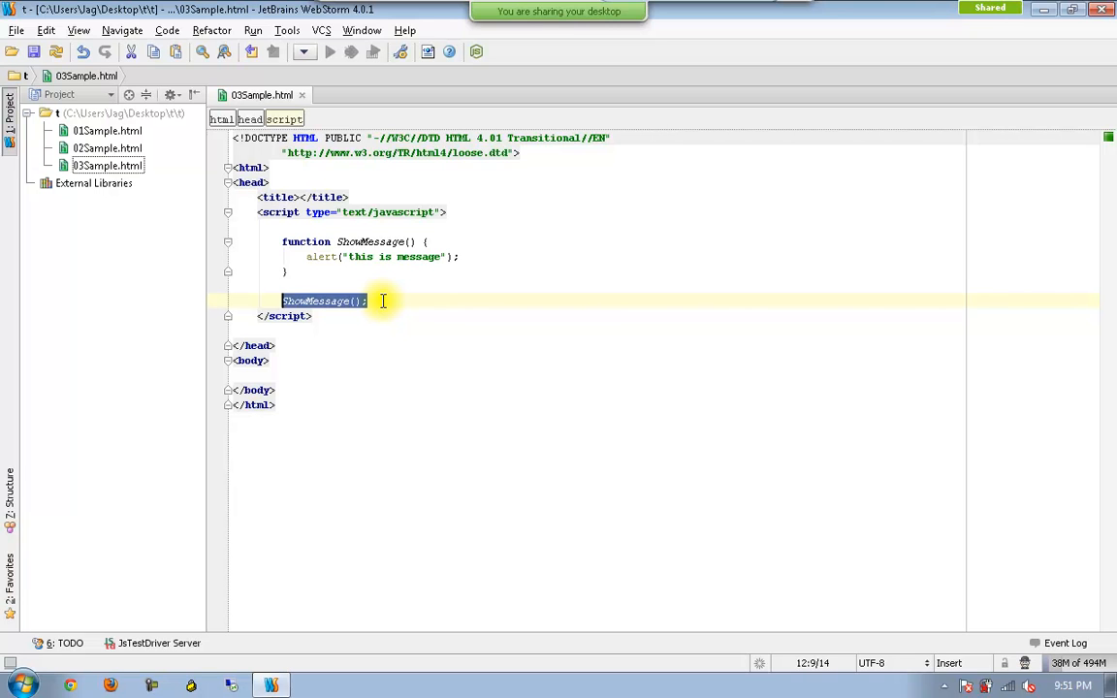
key(Delete)
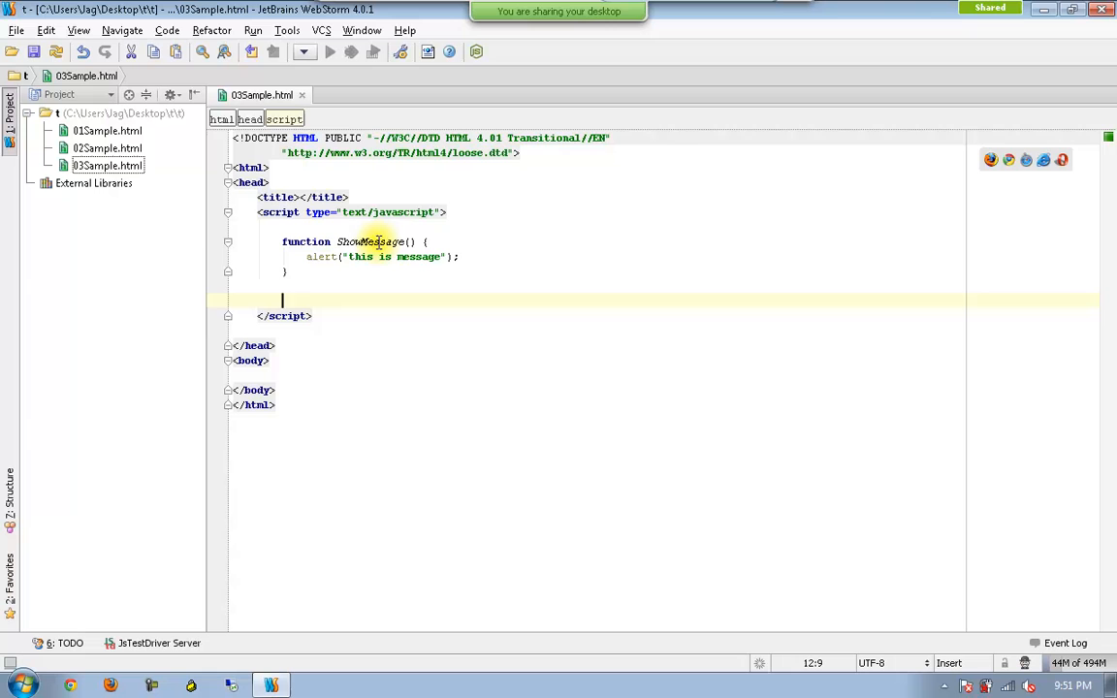
double_click(370, 241)
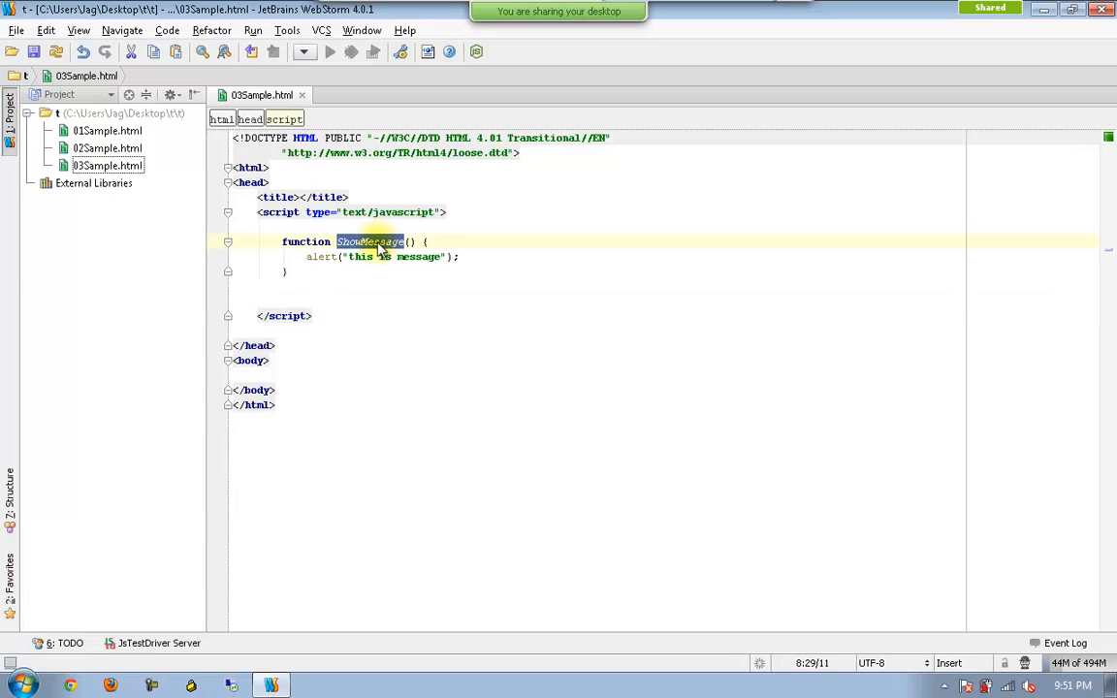
key(Delete)
text(()
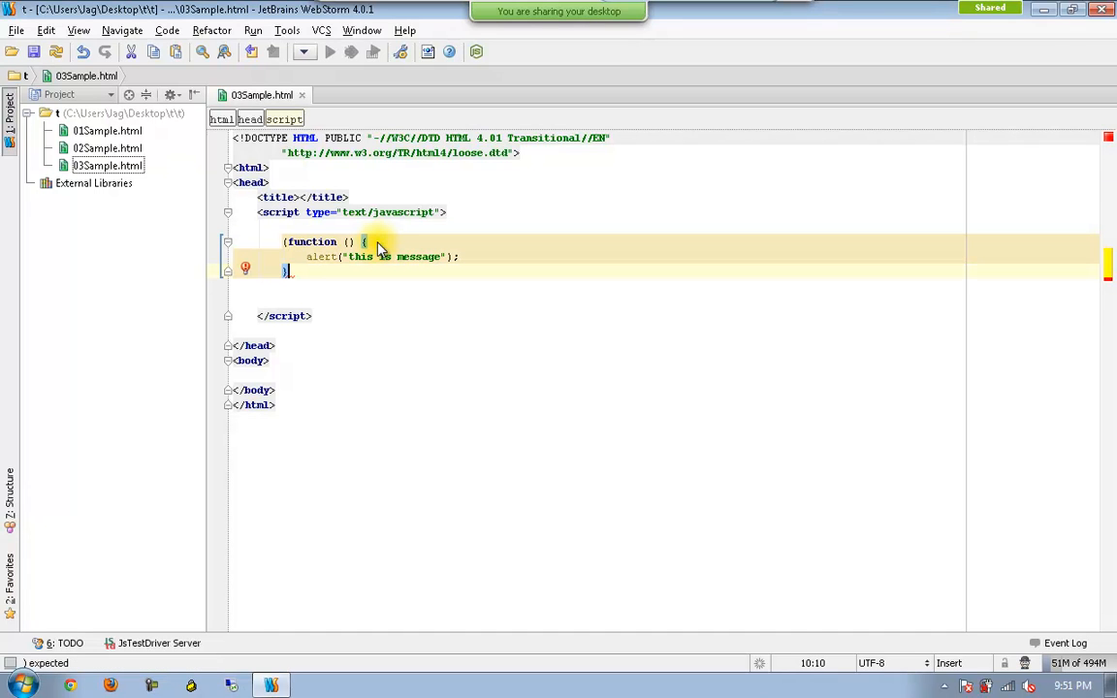
Wrap the anonymous function in parentheses and invoke it immediately with ();.
text(;)
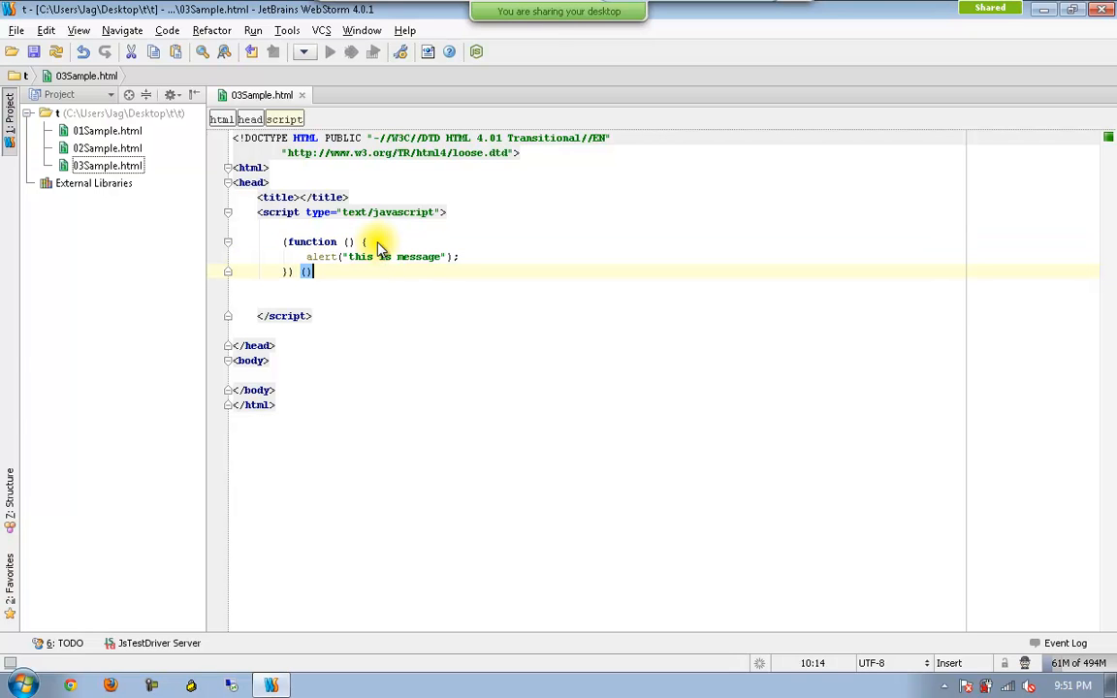
text(;)
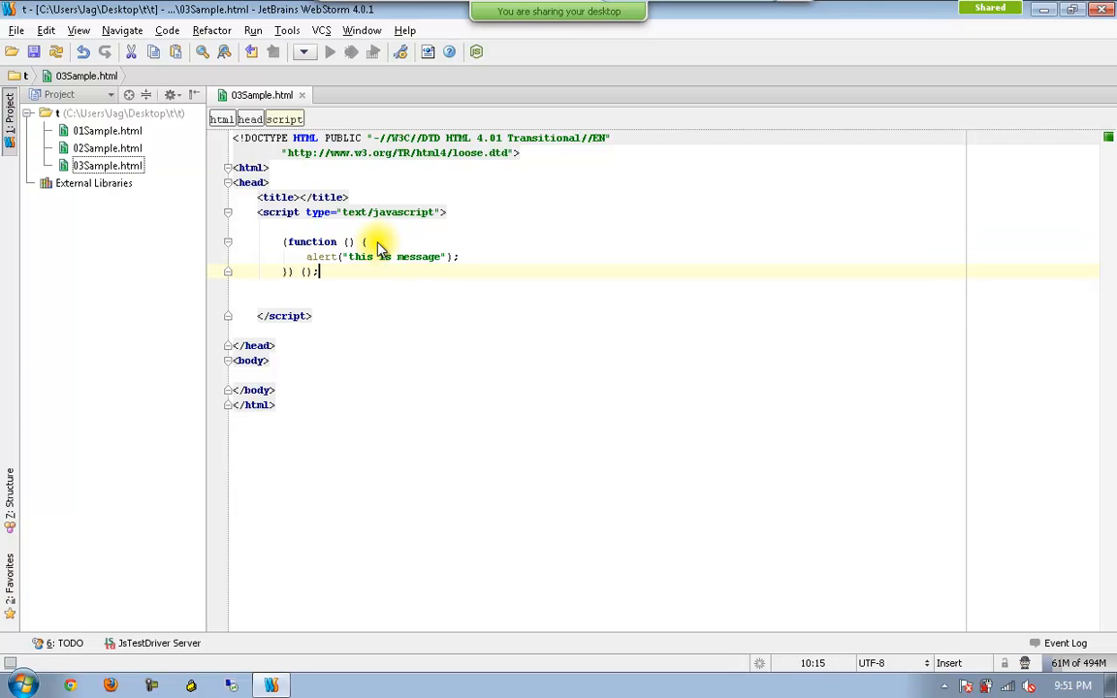
mouse_move(914, 156)
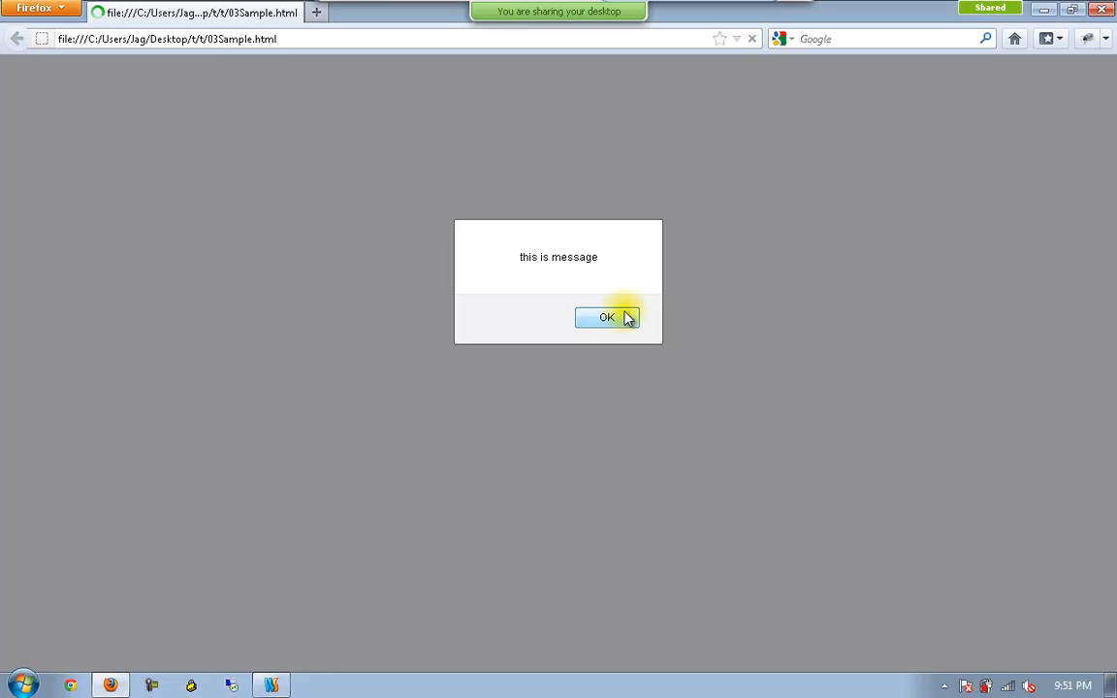
Dismiss the "this is message" alert raised on page load in Firefox.
click(606, 317)
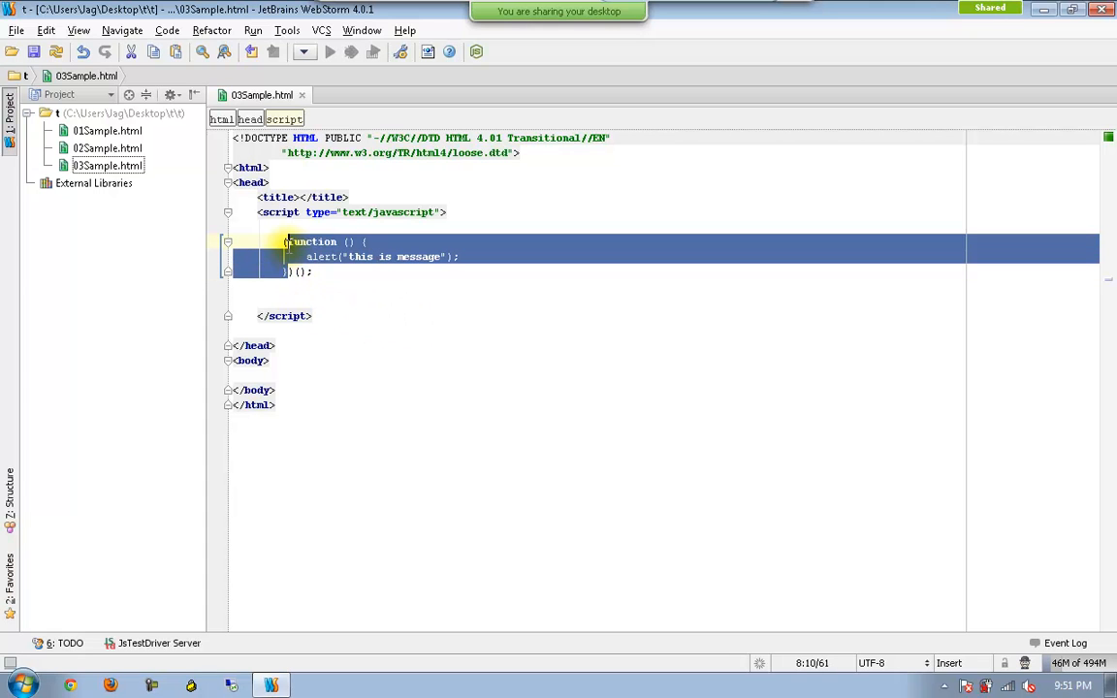
mouse_move(389, 318)
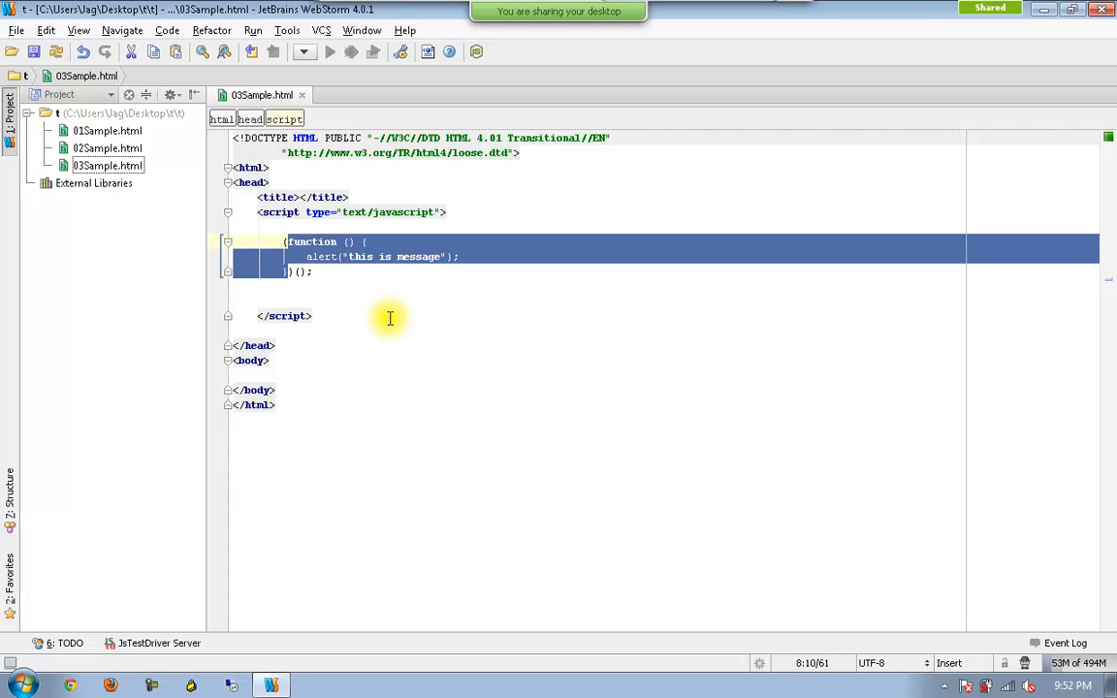
mouse_move(298, 273)
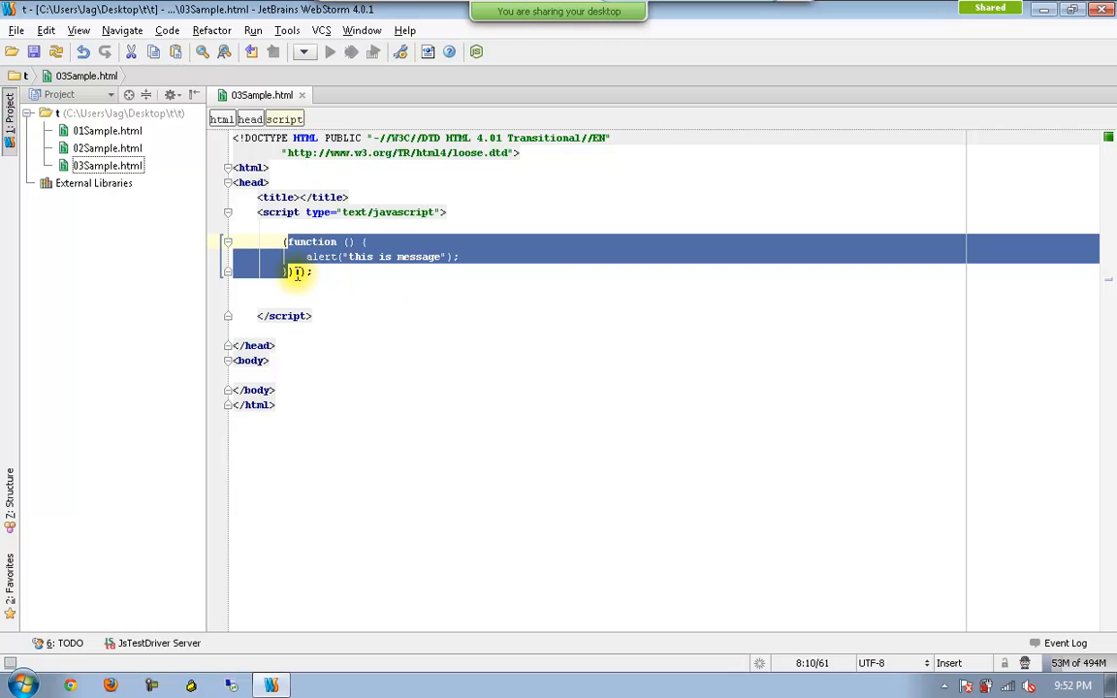
click(300, 272)
text(())
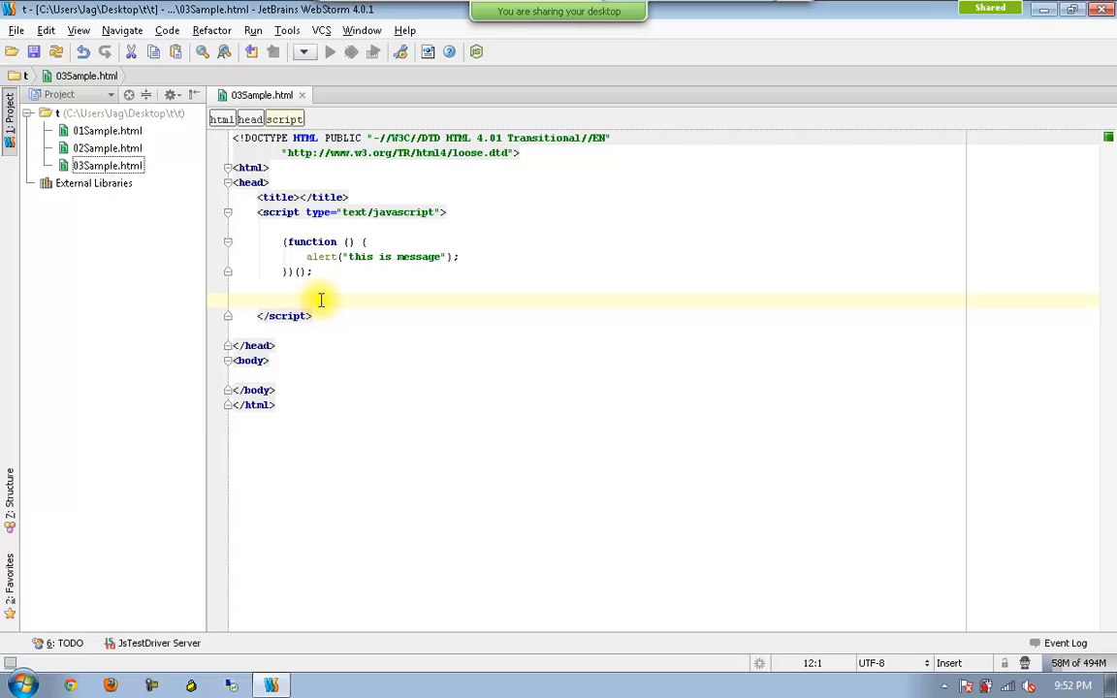
Add a ShowMessage(); call on the empty line below the self-invoking function.
text(ShowM)
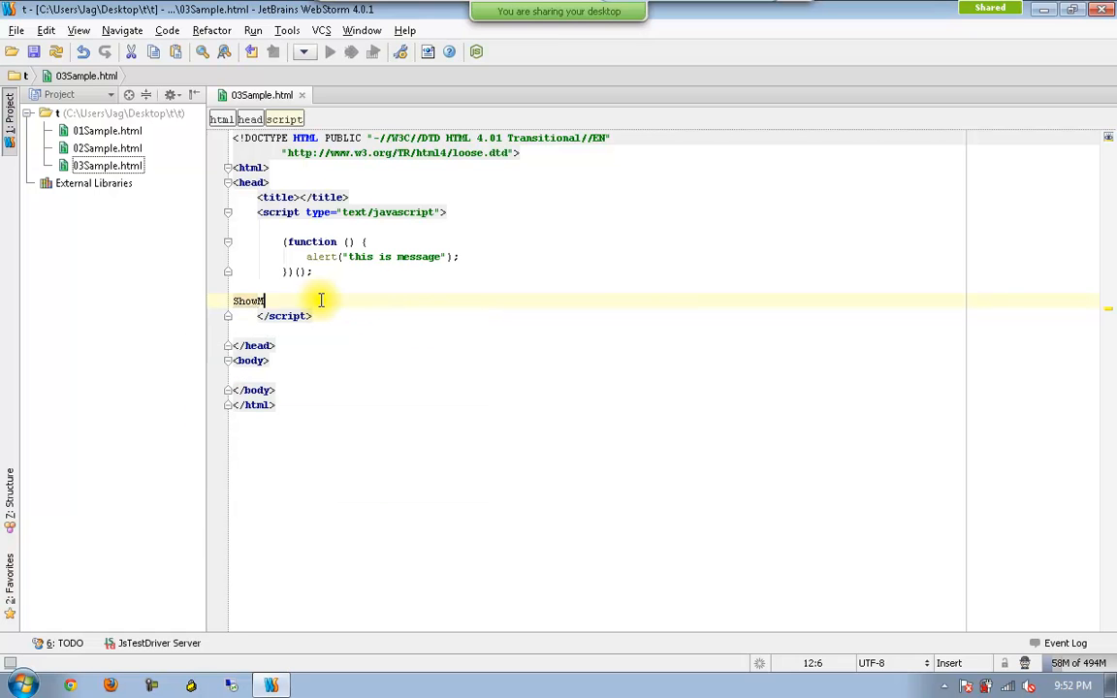
text(essage)
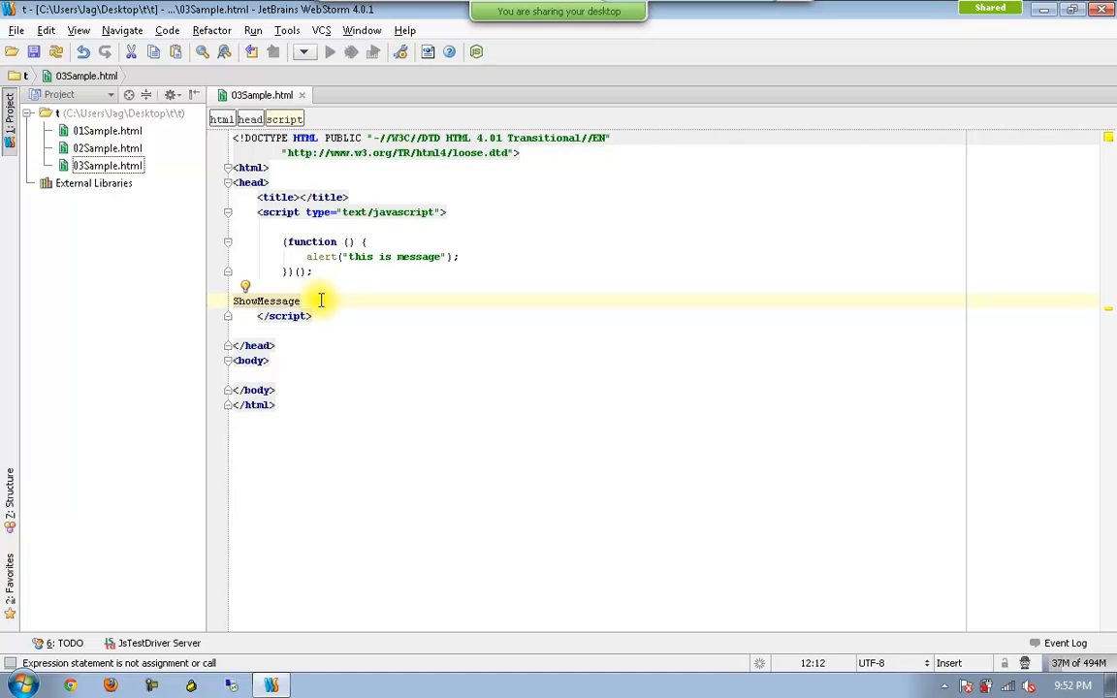
text(();)
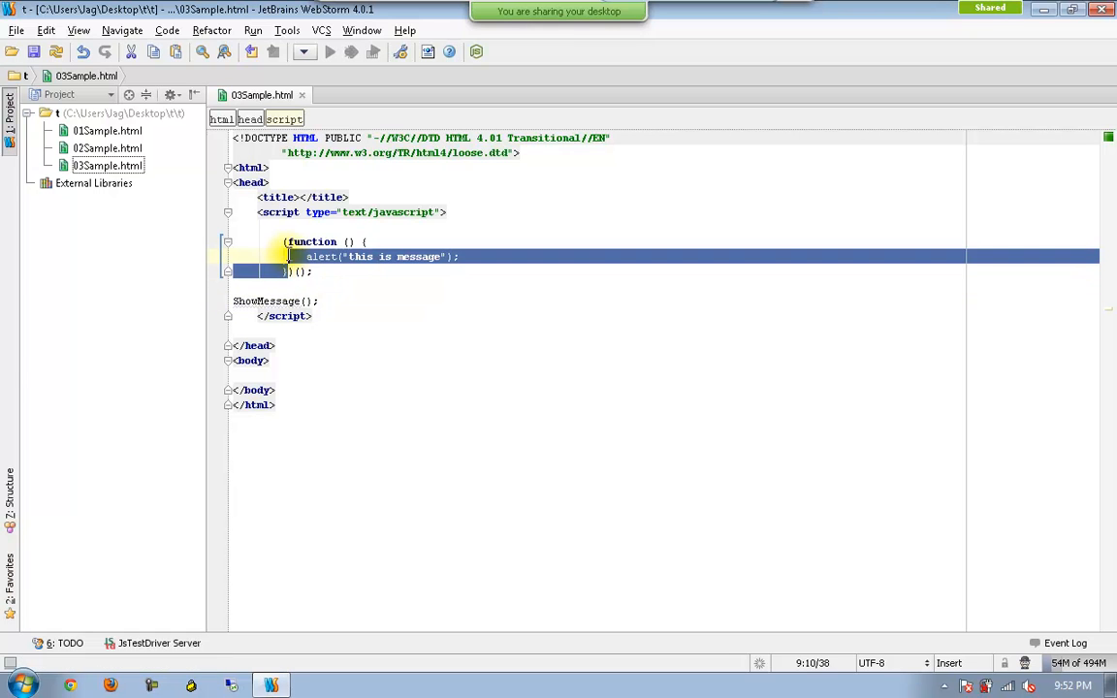
Highlight the function body and its invoking parentheses, then delete at the cursor.
drag(291, 272, 301, 241)
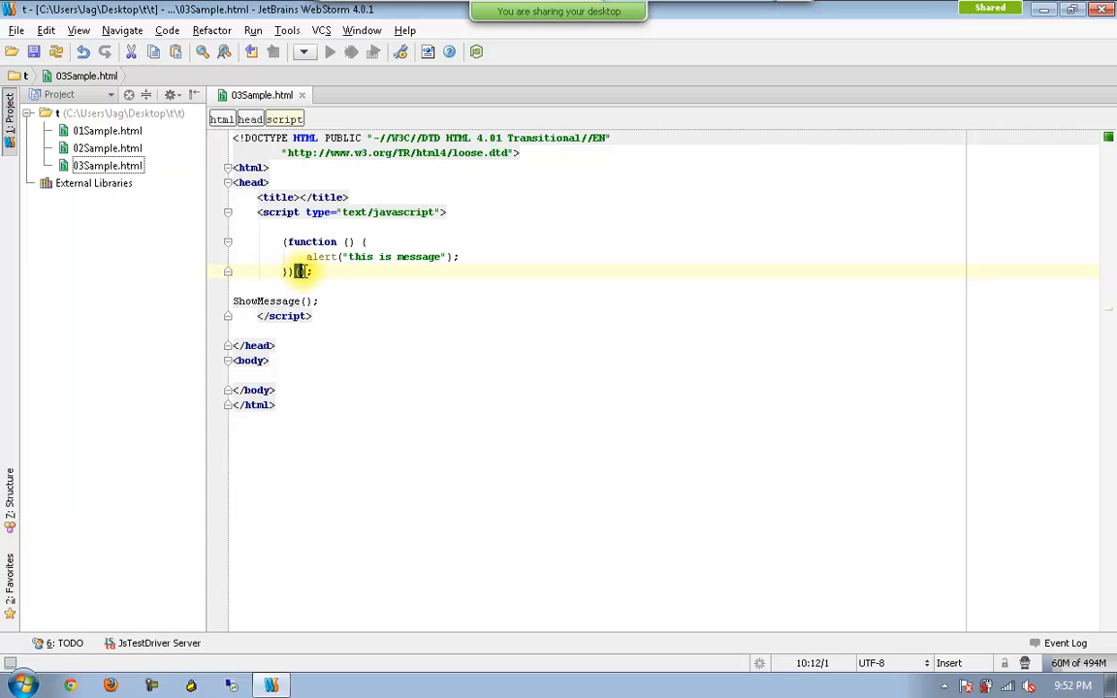
click(315, 316)
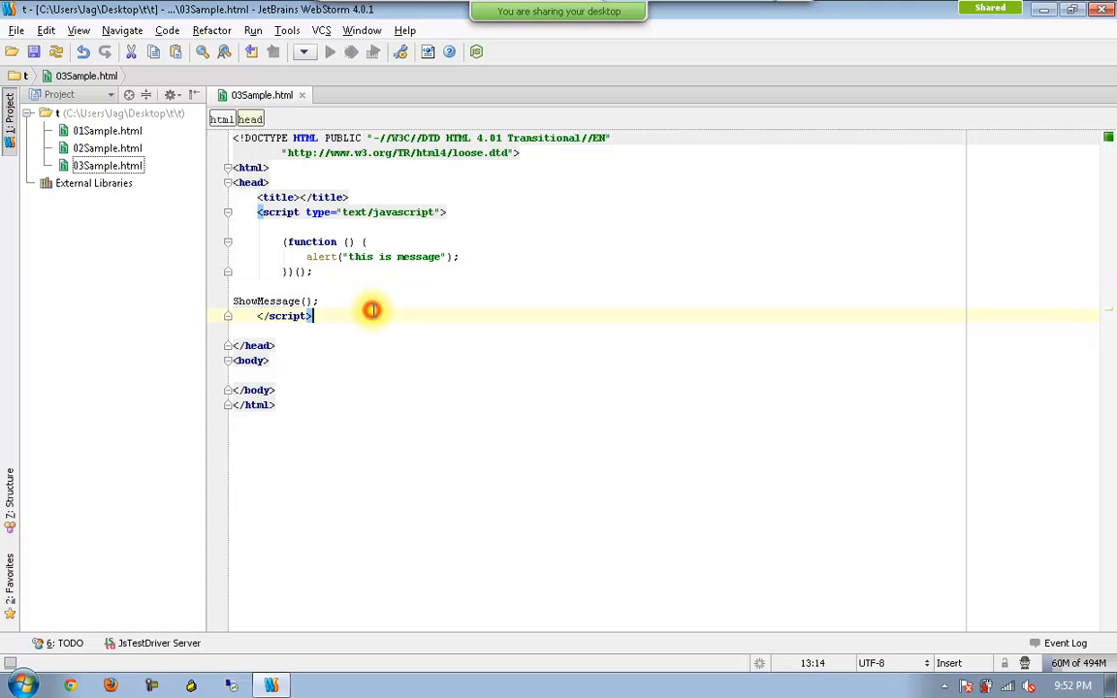
key(Delete)
text(//self-invoking function)
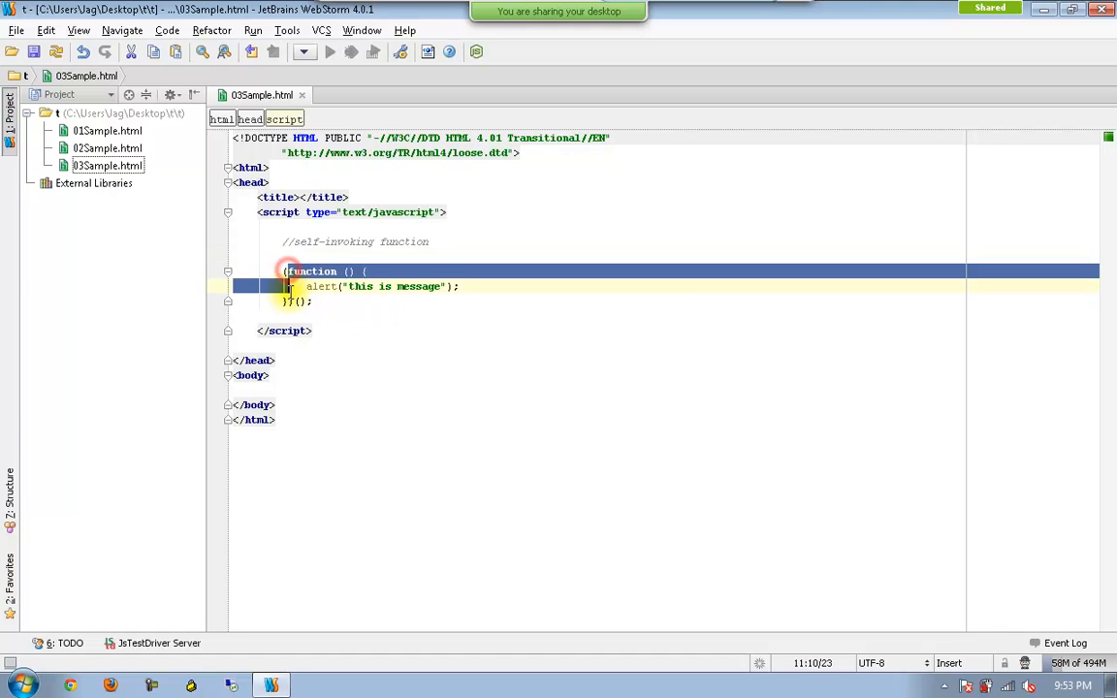
Highlight the commented self-invoking function block in the script.
click(395, 301)
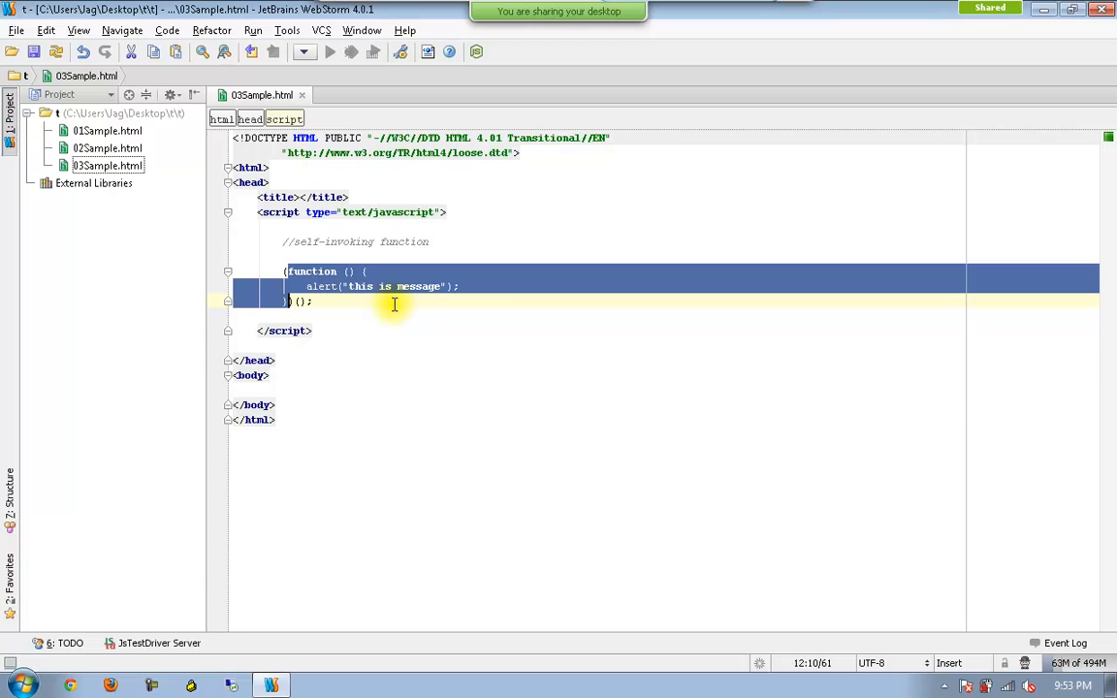
mouse_move(296, 306)
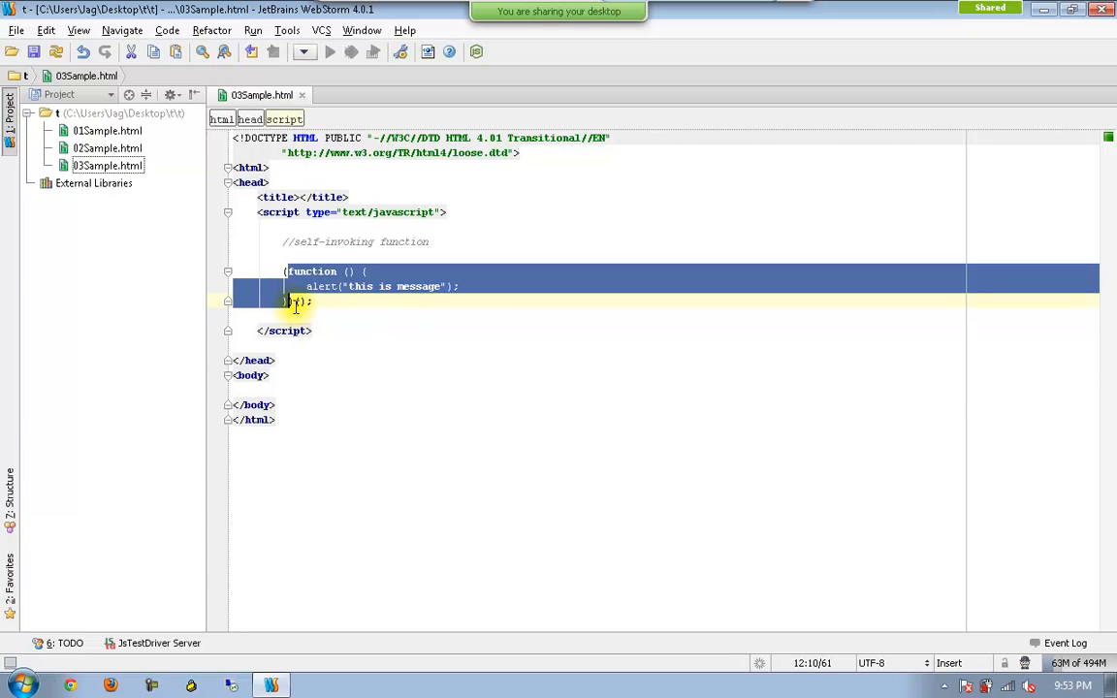